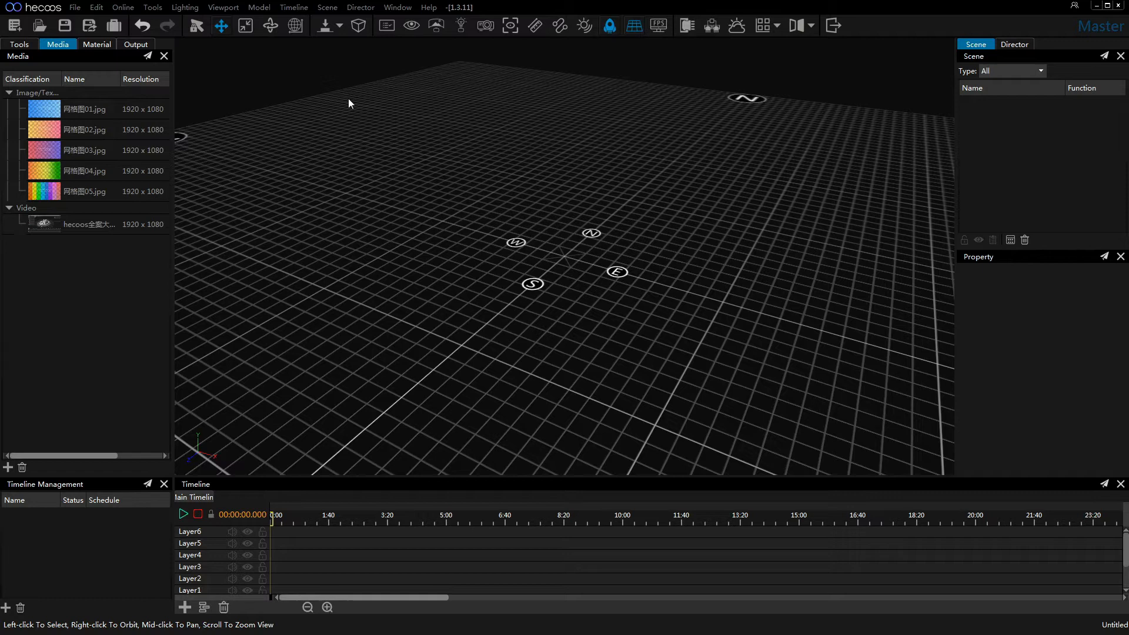
mouse_move(336, 87)
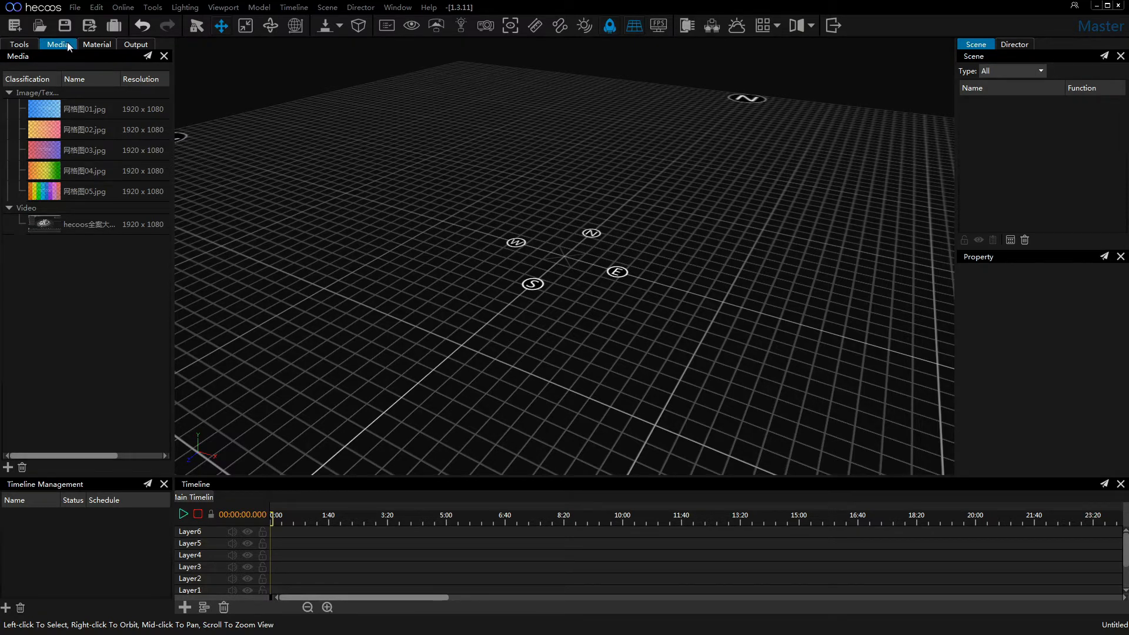
mouse_move(22, 467)
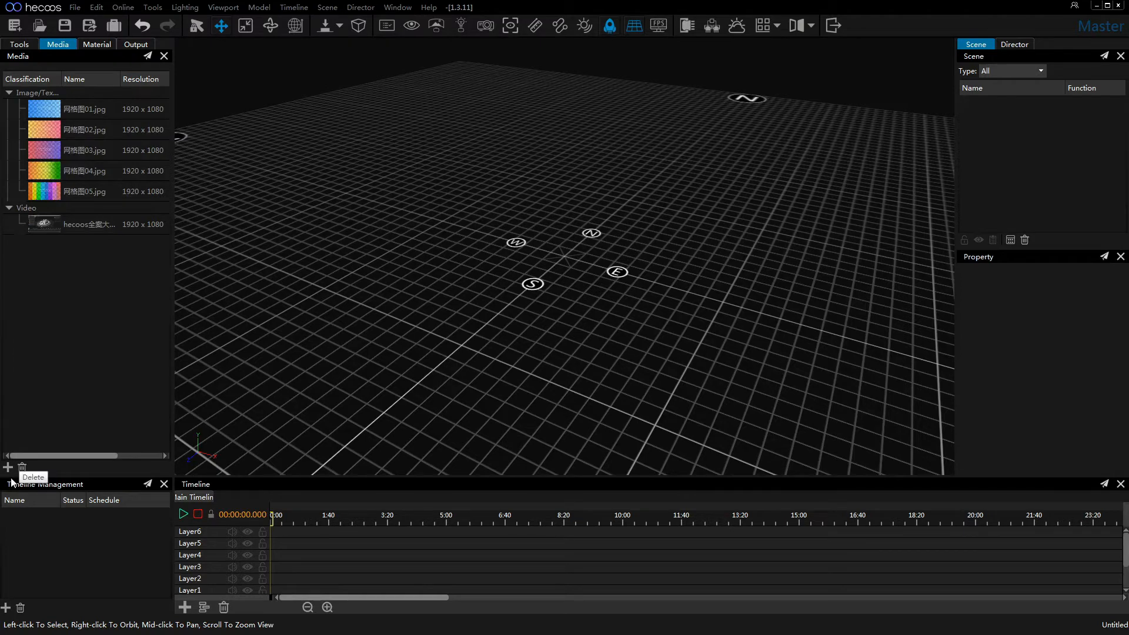
mouse_move(7, 467)
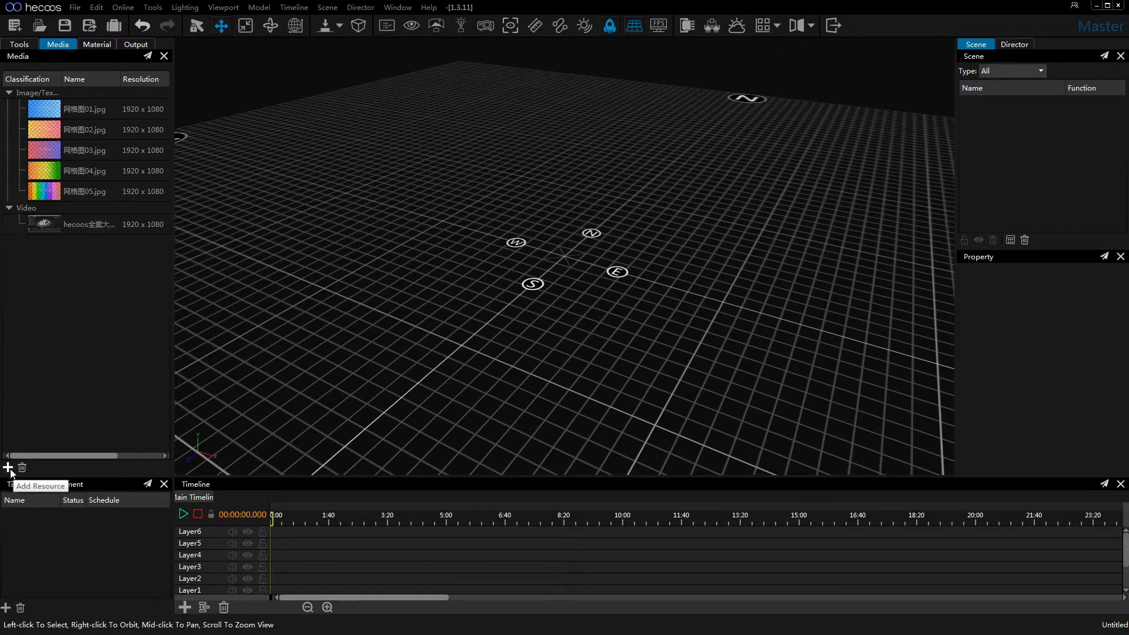
Import the local 熊头.jpg bear-head texture image (512×512) into the media library.
click(7, 467)
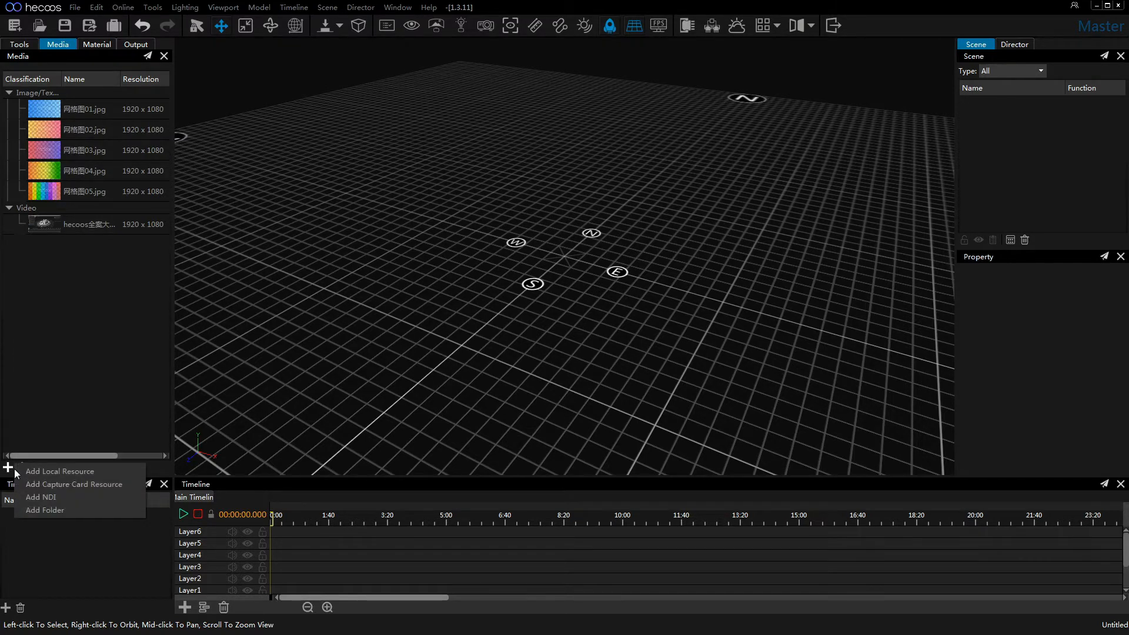
mouse_move(61, 470)
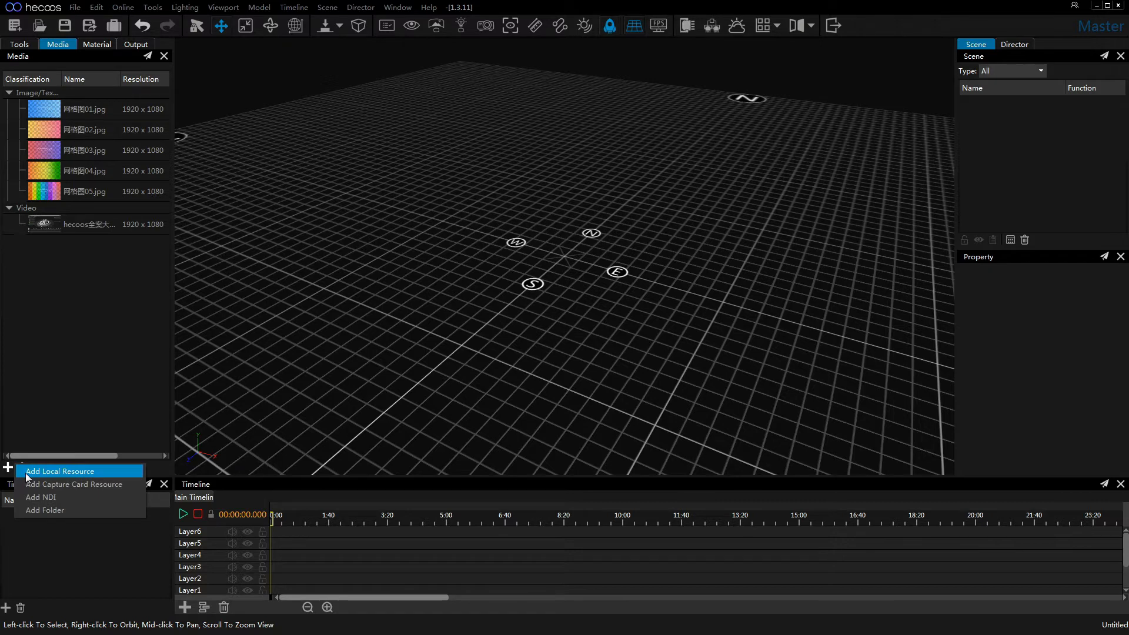
click(61, 470)
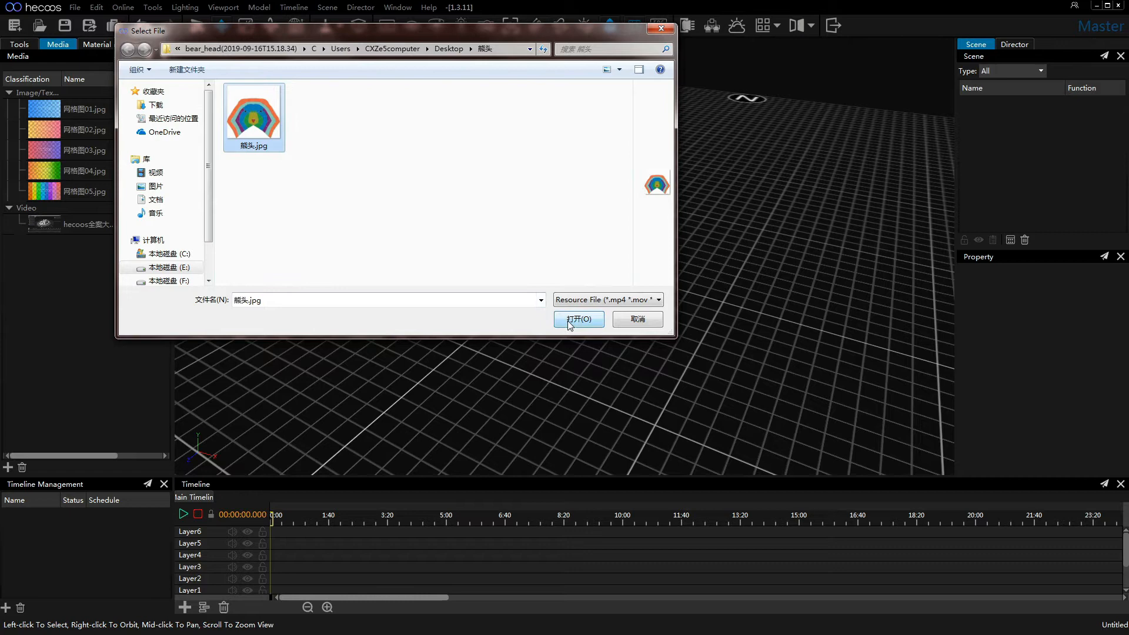
click(579, 318)
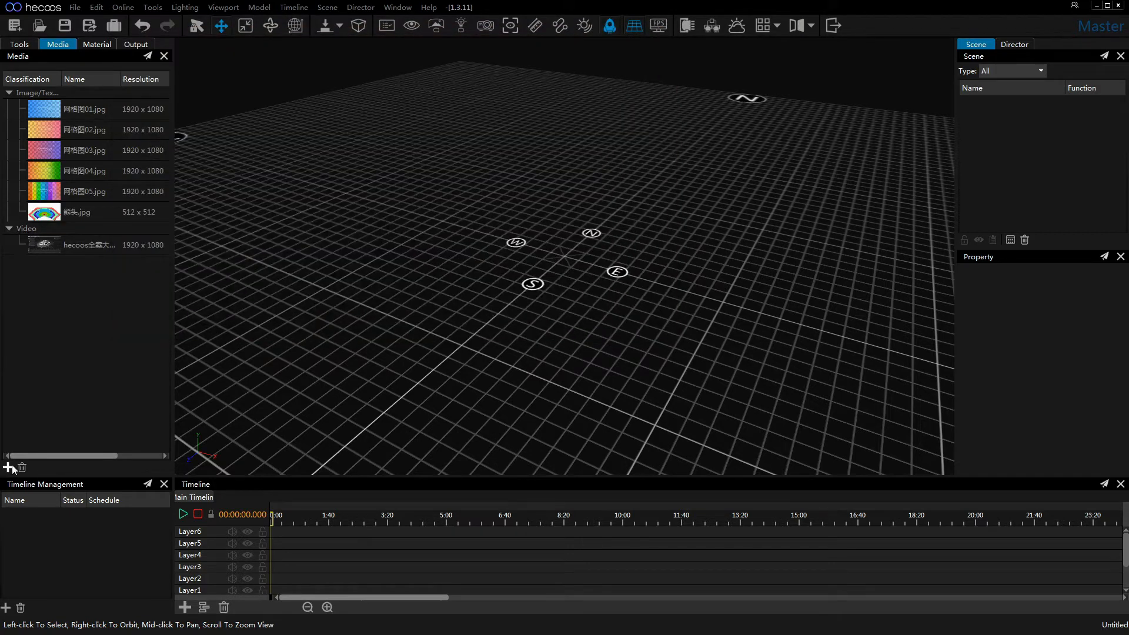
Import the hecoos.mov video from drive E: as a local resource into the media library.
click(6, 467)
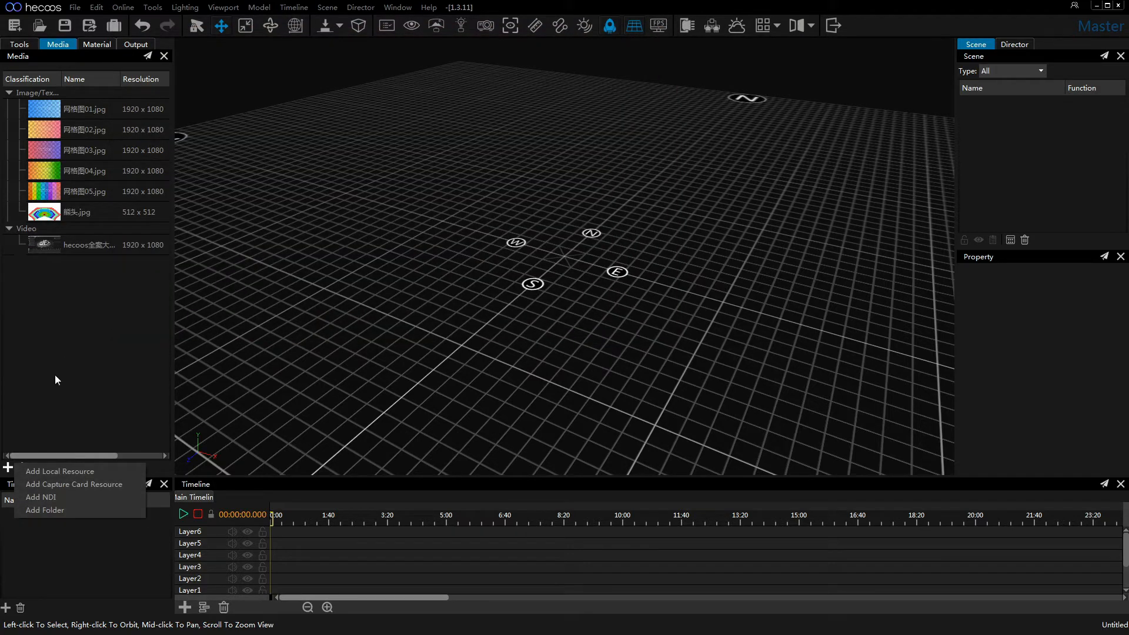
click(60, 470)
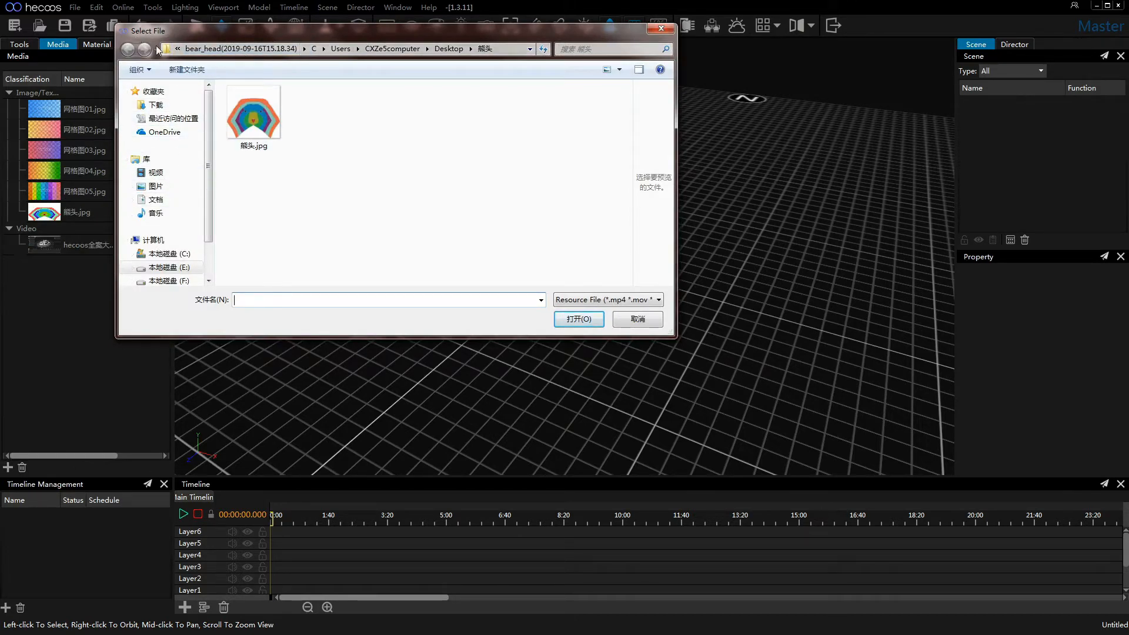
click(524, 49)
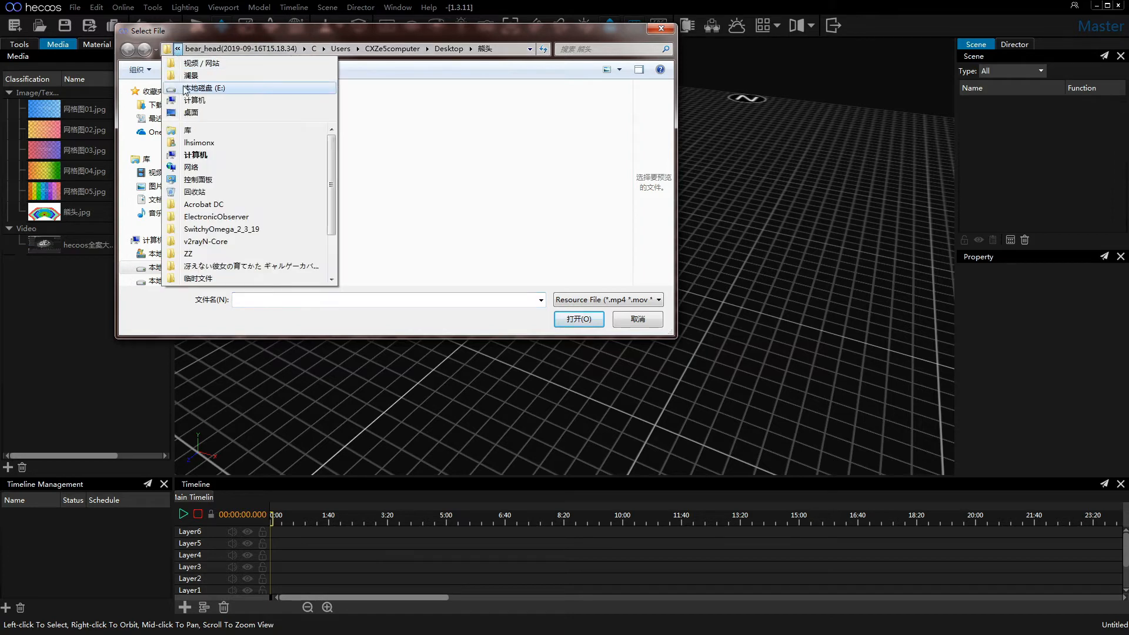
click(205, 89)
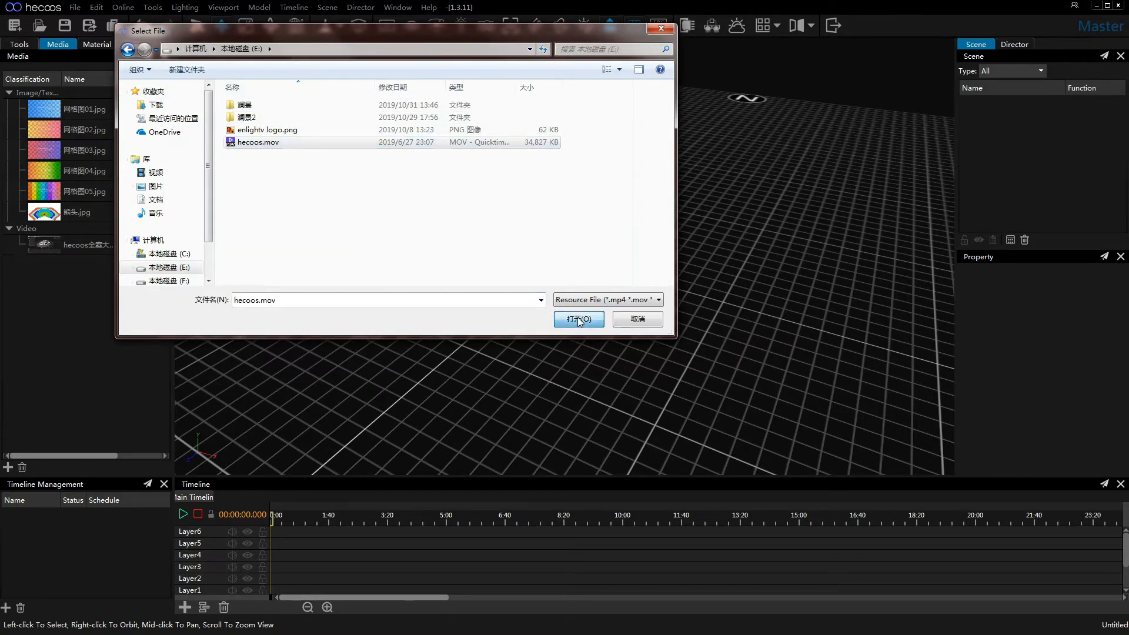
click(578, 319)
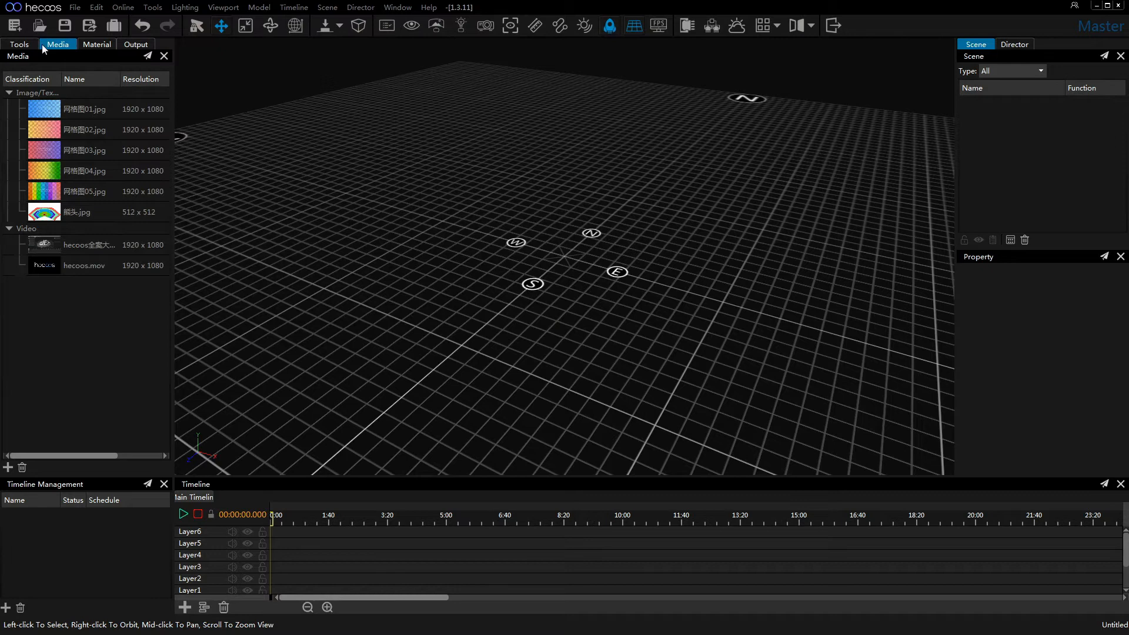
mouse_move(329, 164)
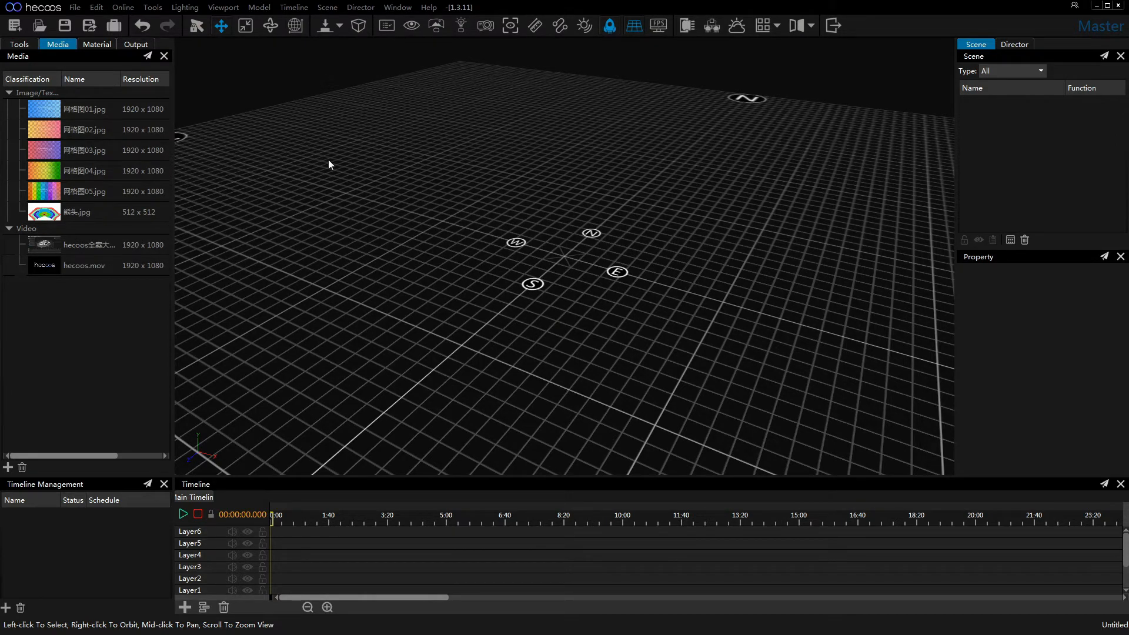
Add a Rectangle Screen from Tools and put hecoos.mov on Layer6 with mapping to Rectangle Screen-2.
click(18, 43)
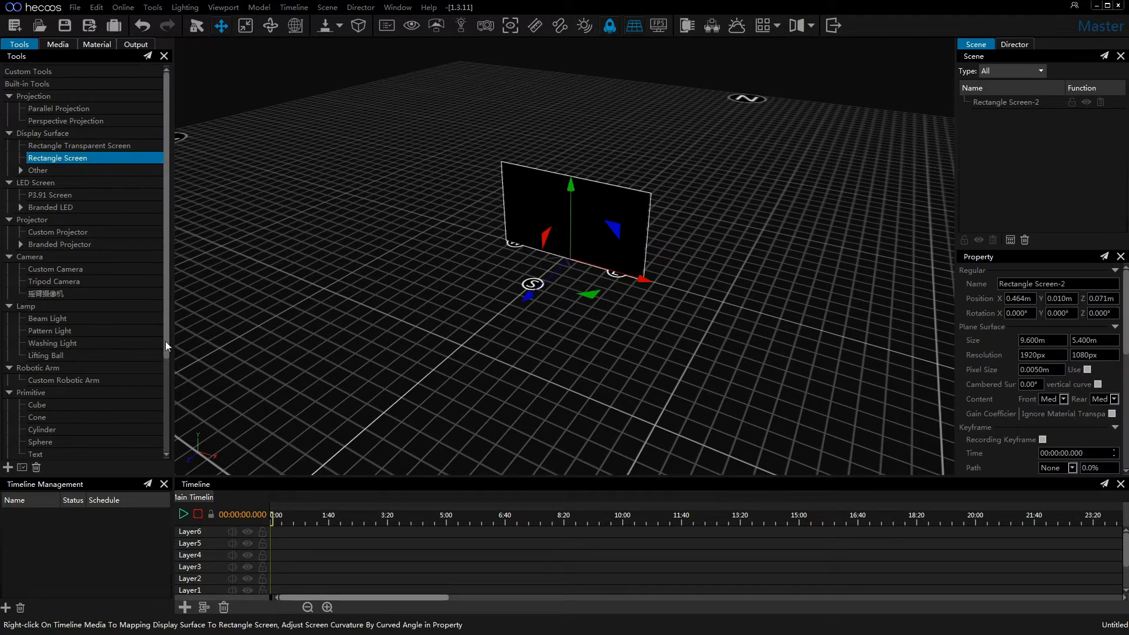
click(58, 43)
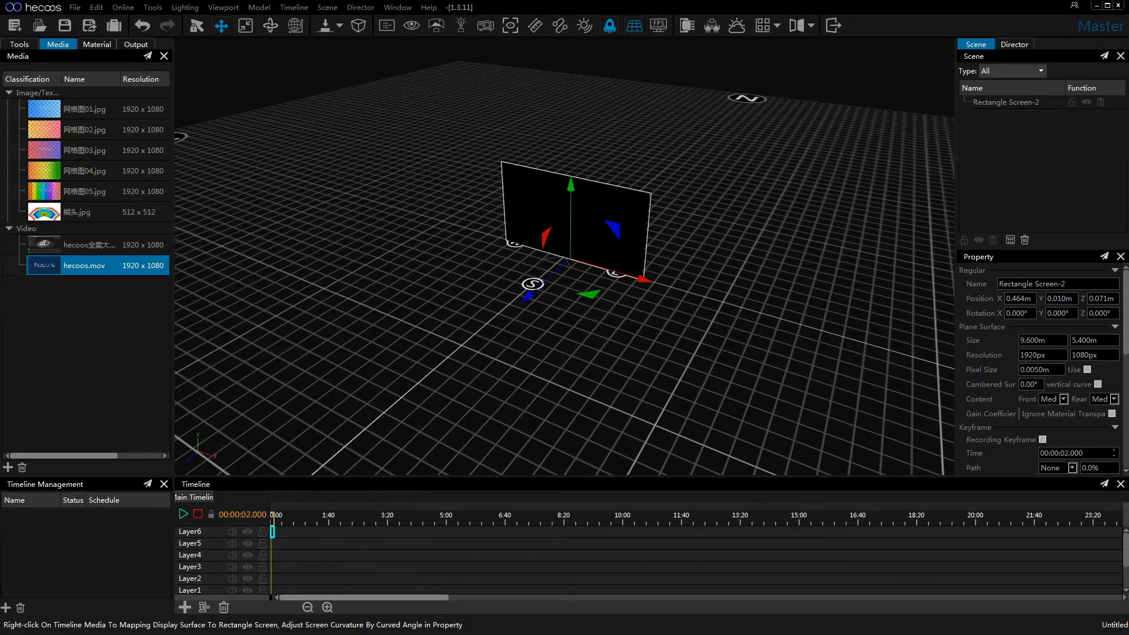
right_click(271, 517)
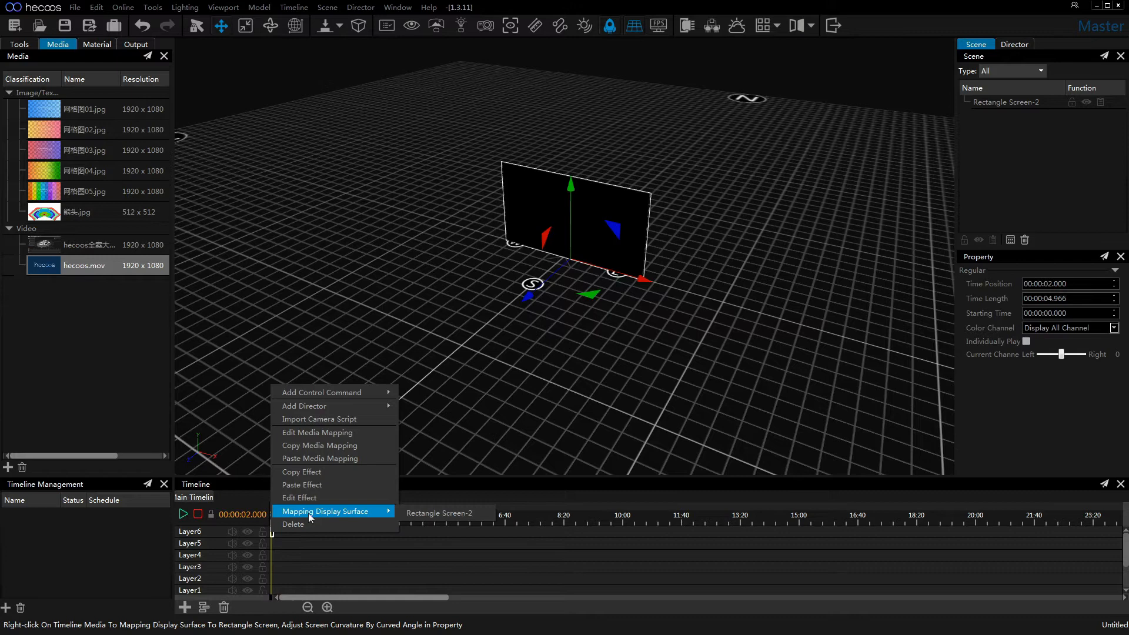
mouse_move(333, 513)
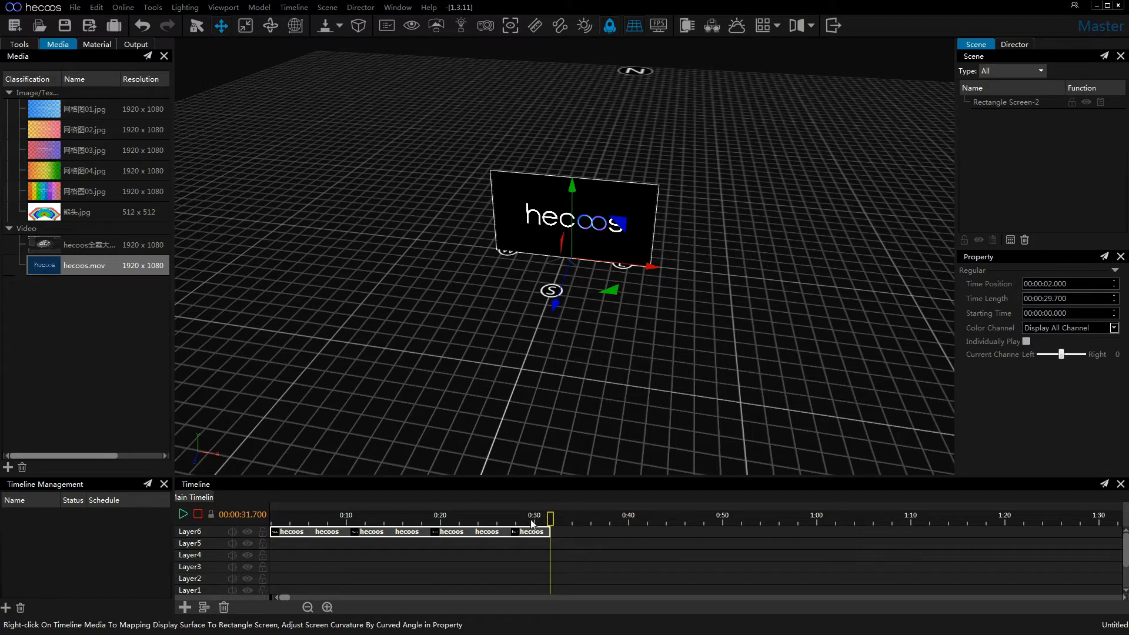
Play the timeline to preview hecoos.mov on the rectangle screen, then stop back at the start.
click(291, 519)
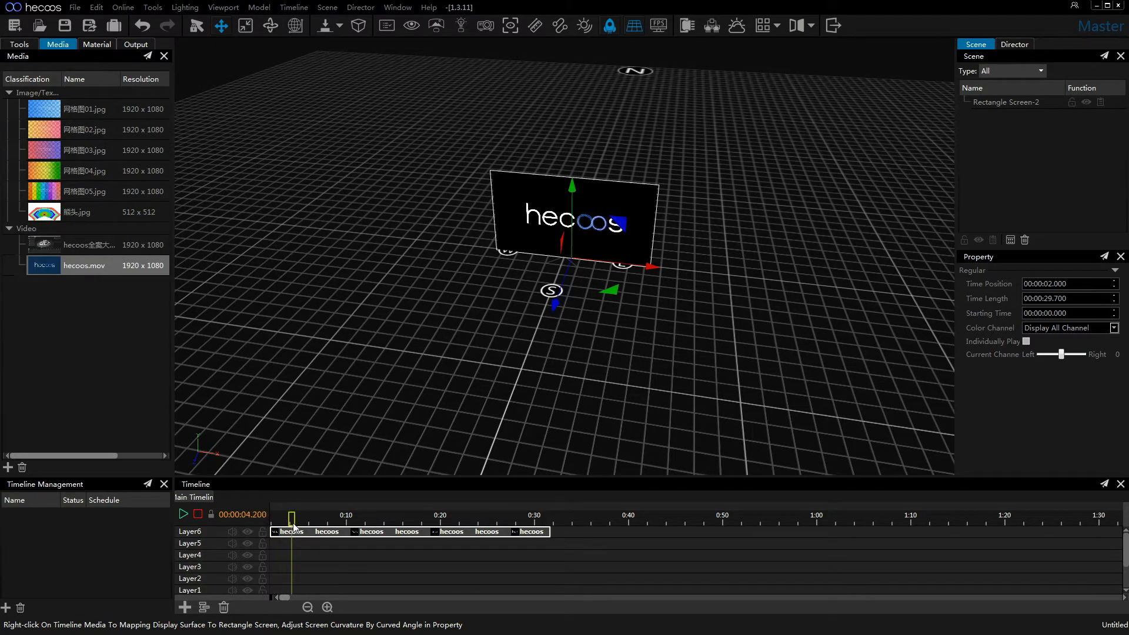
click(184, 514)
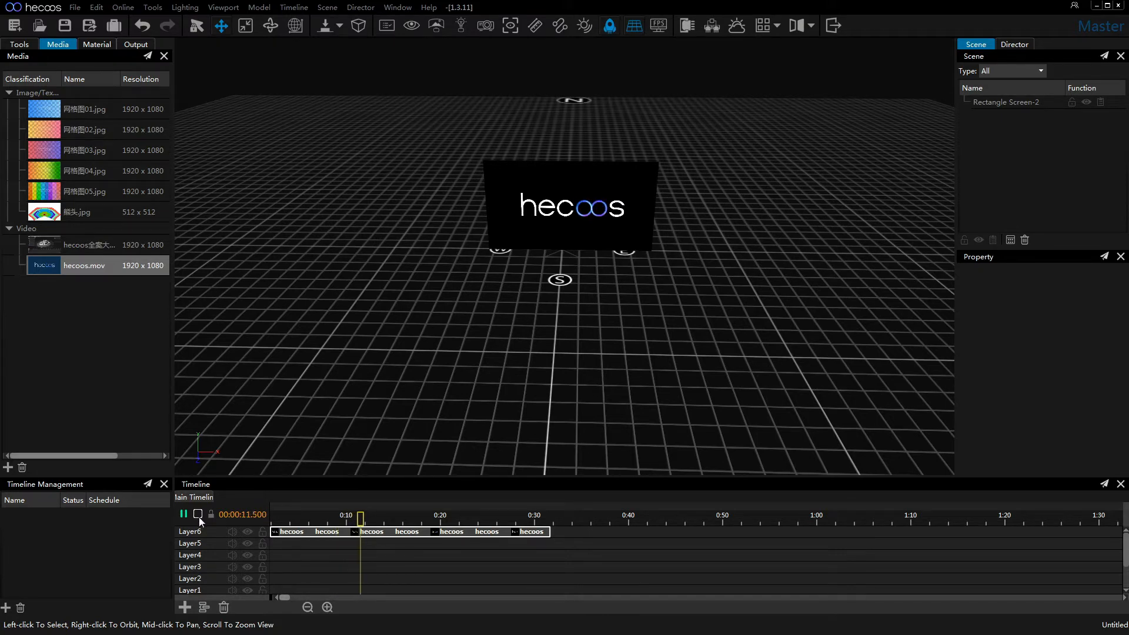
click(18, 44)
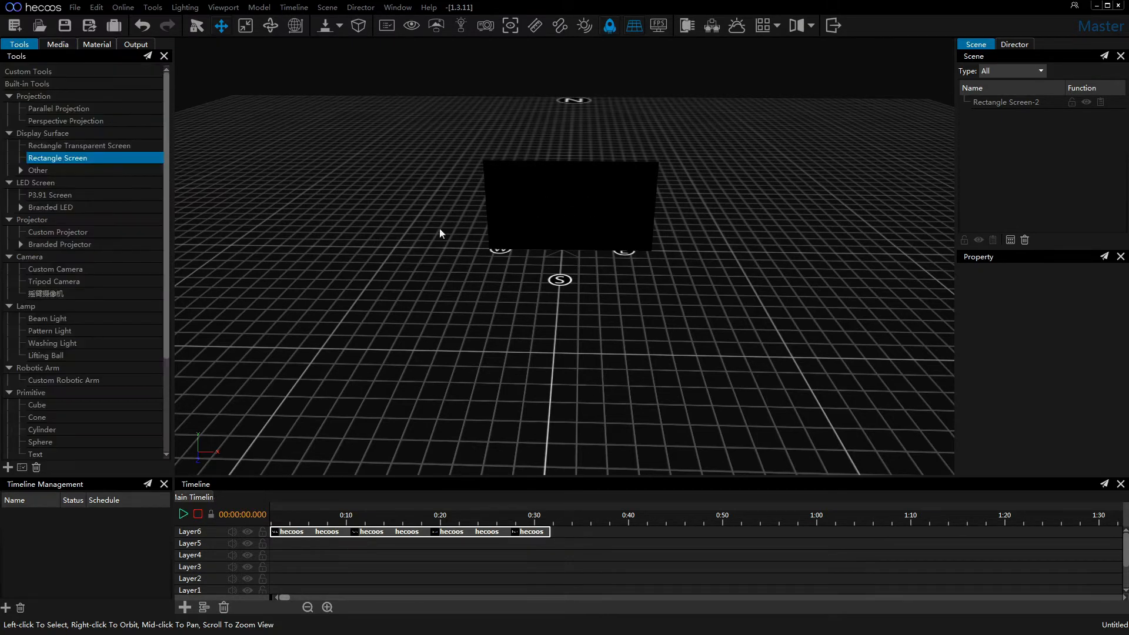
mouse_move(478, 224)
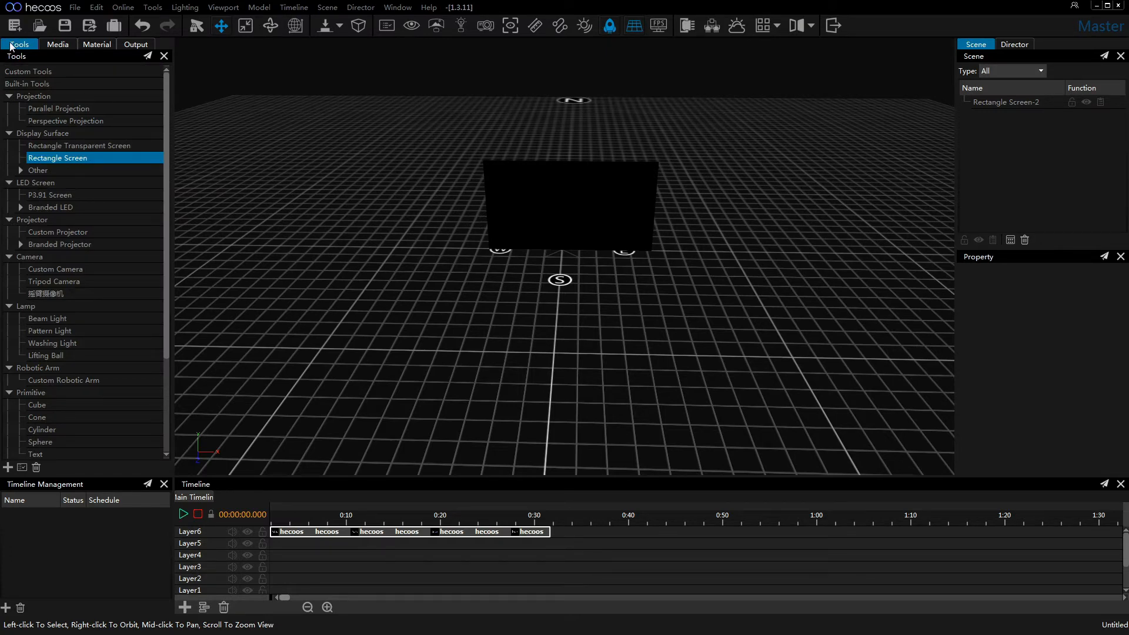
mouse_move(34, 442)
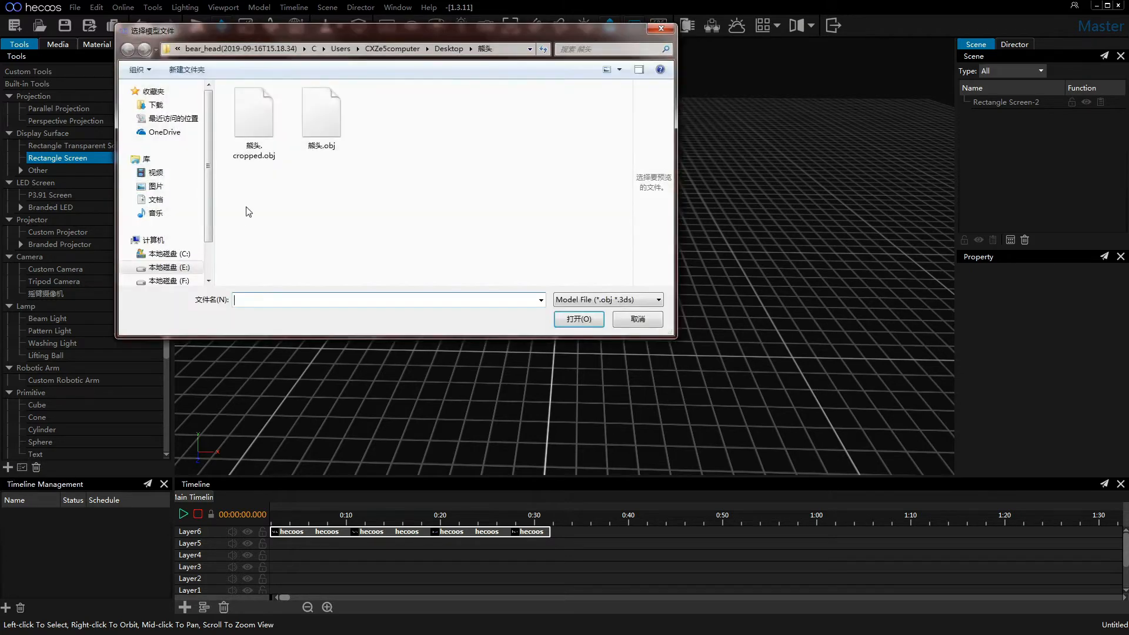
click(254, 111)
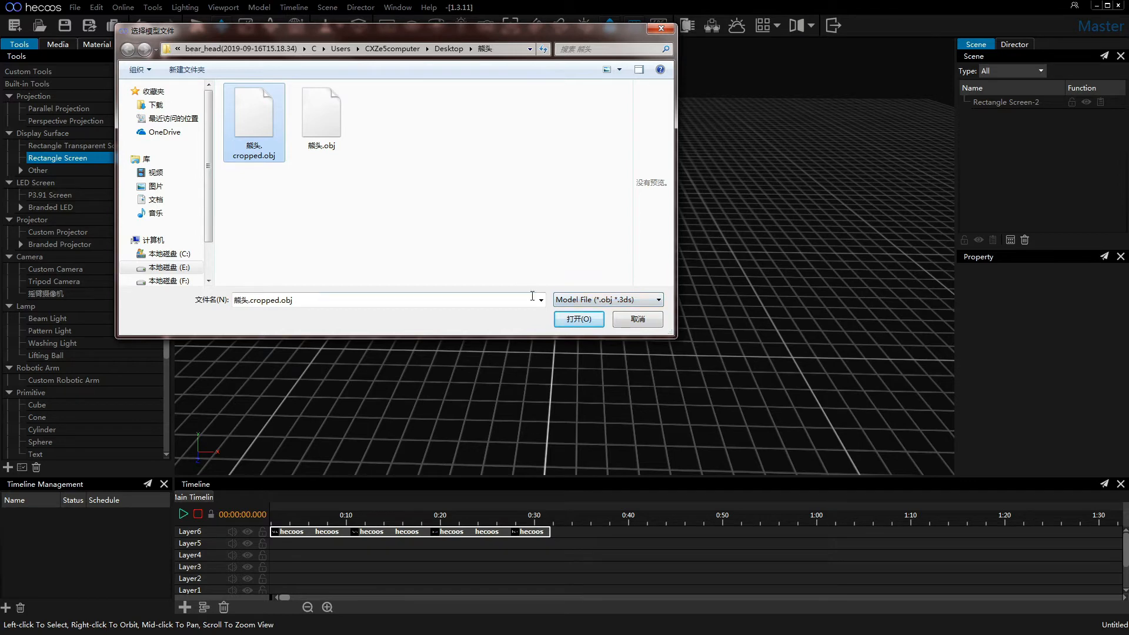
mouse_move(637, 319)
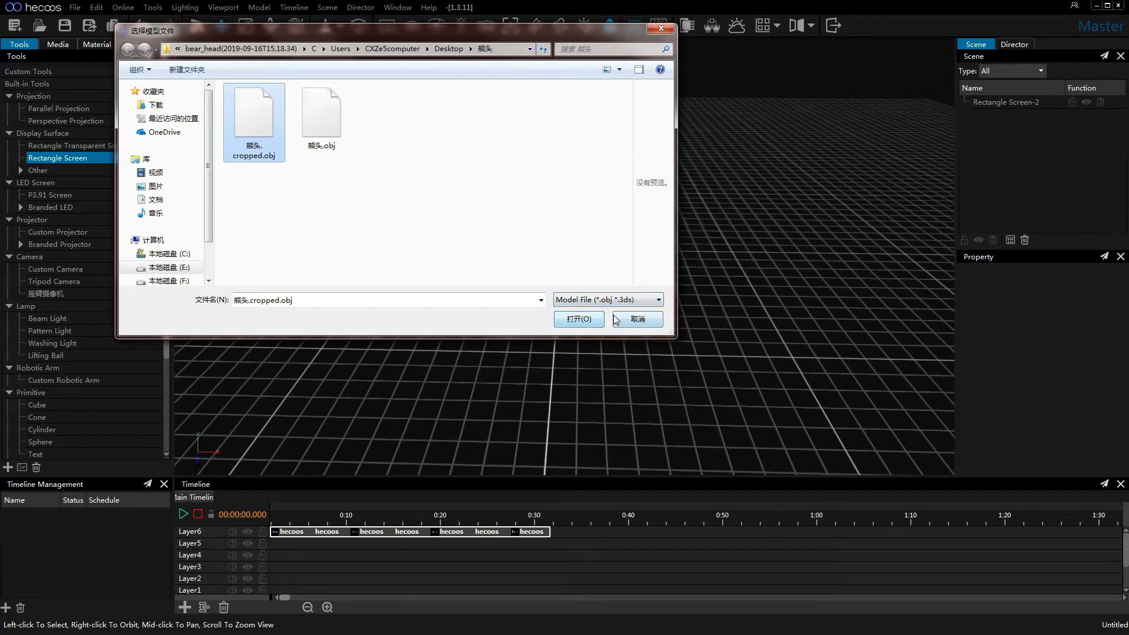
click(579, 319)
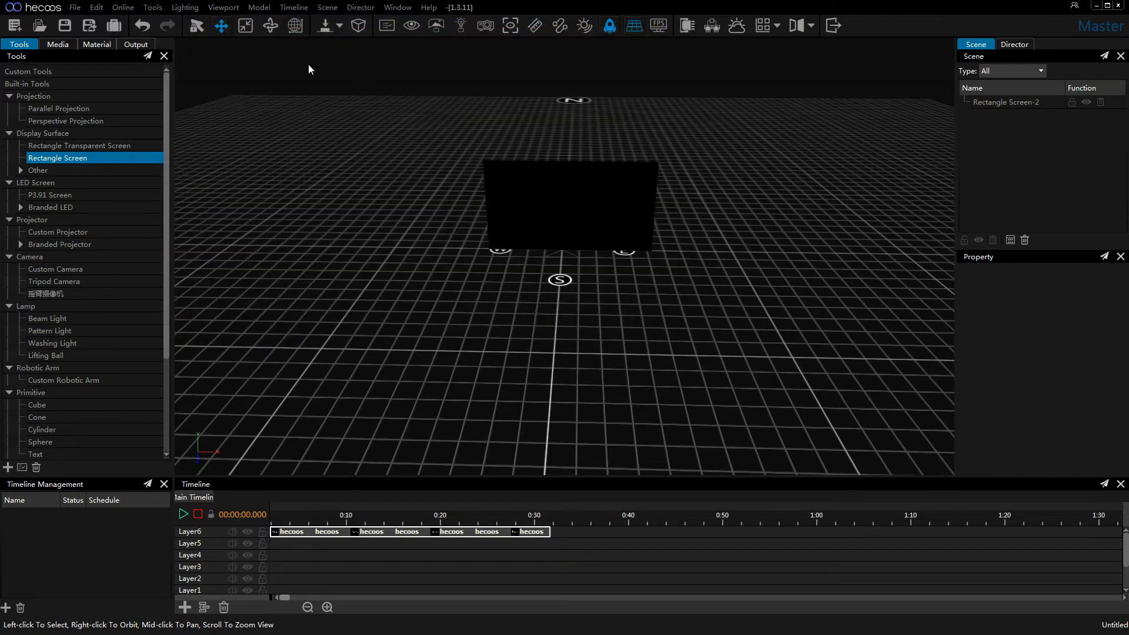
Import 熊头.cropped.obj via Model > Import Model and adjust its Name and Model Unit settings.
click(259, 7)
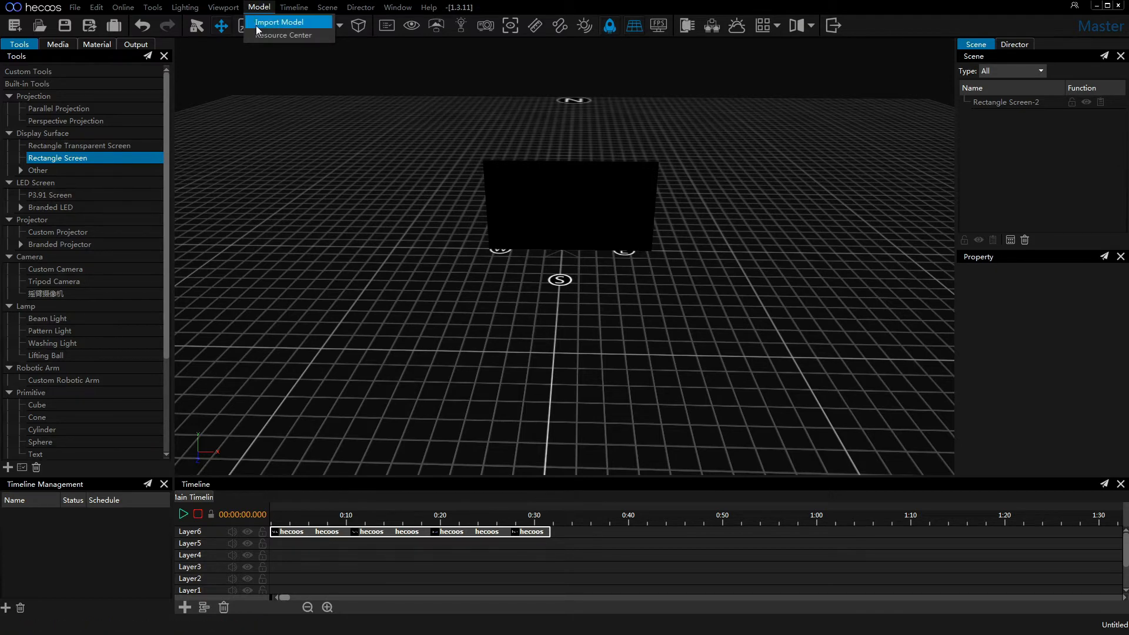
click(279, 21)
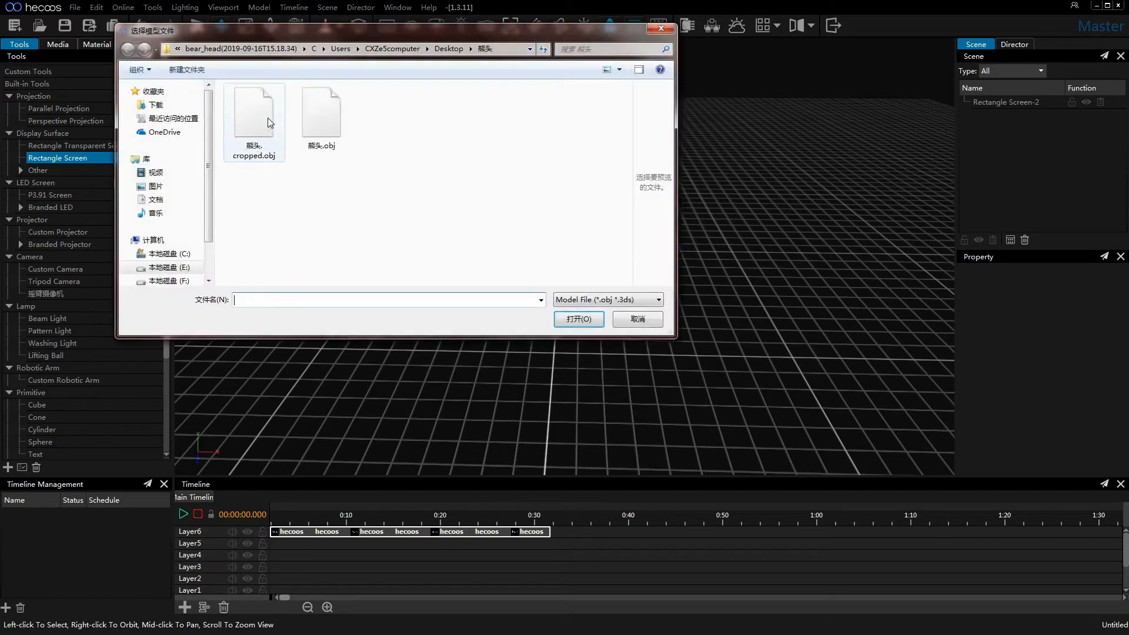
click(579, 318)
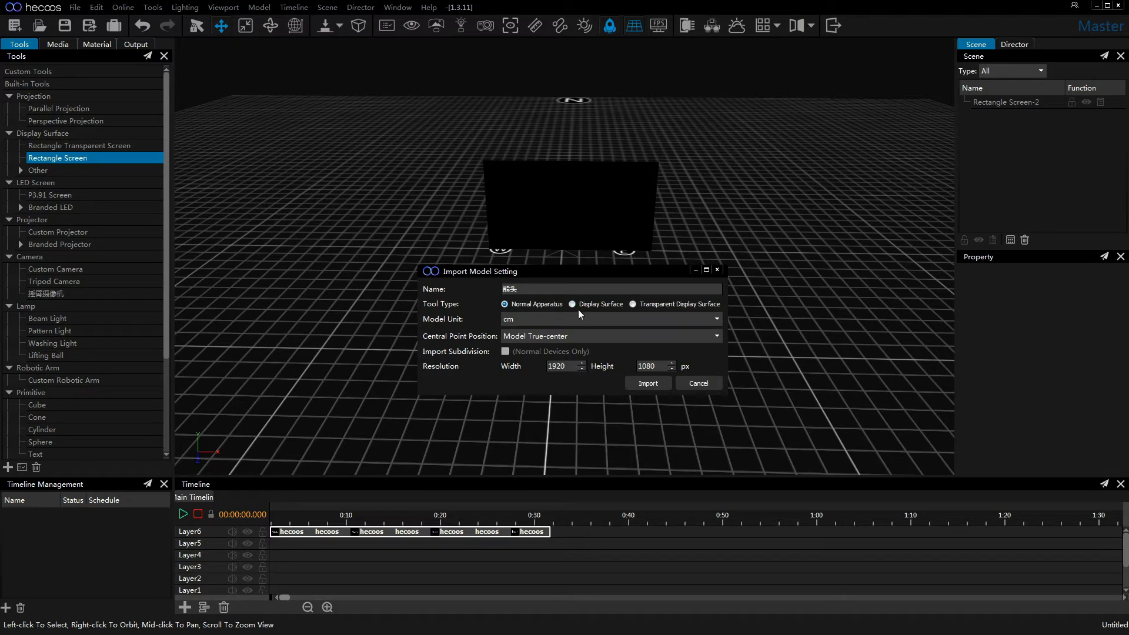
mouse_move(601, 289)
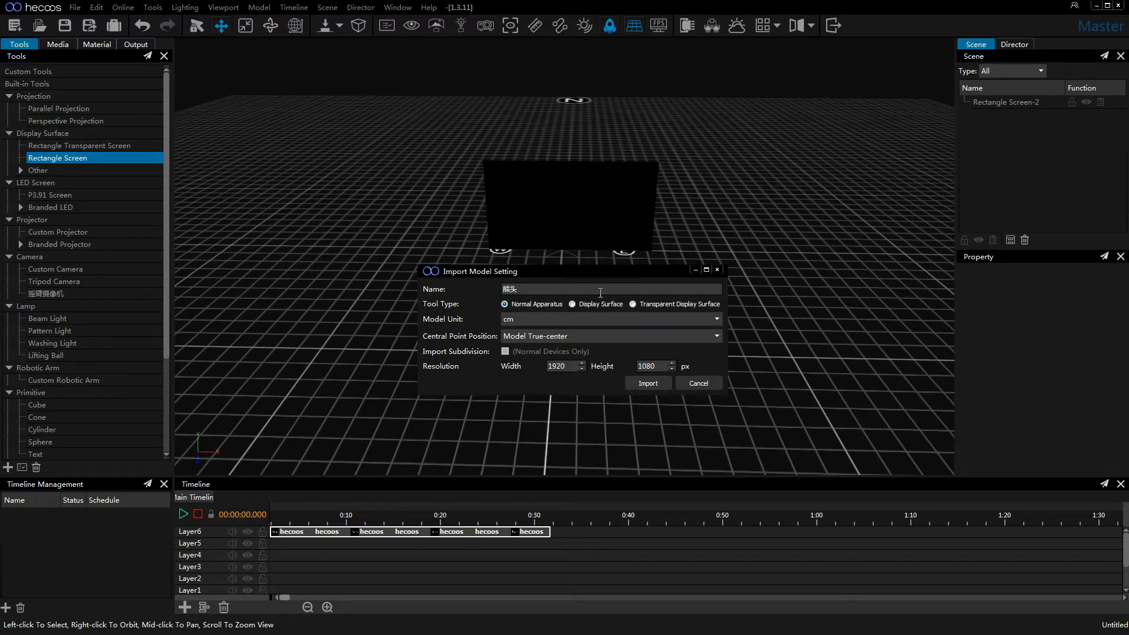
click(573, 303)
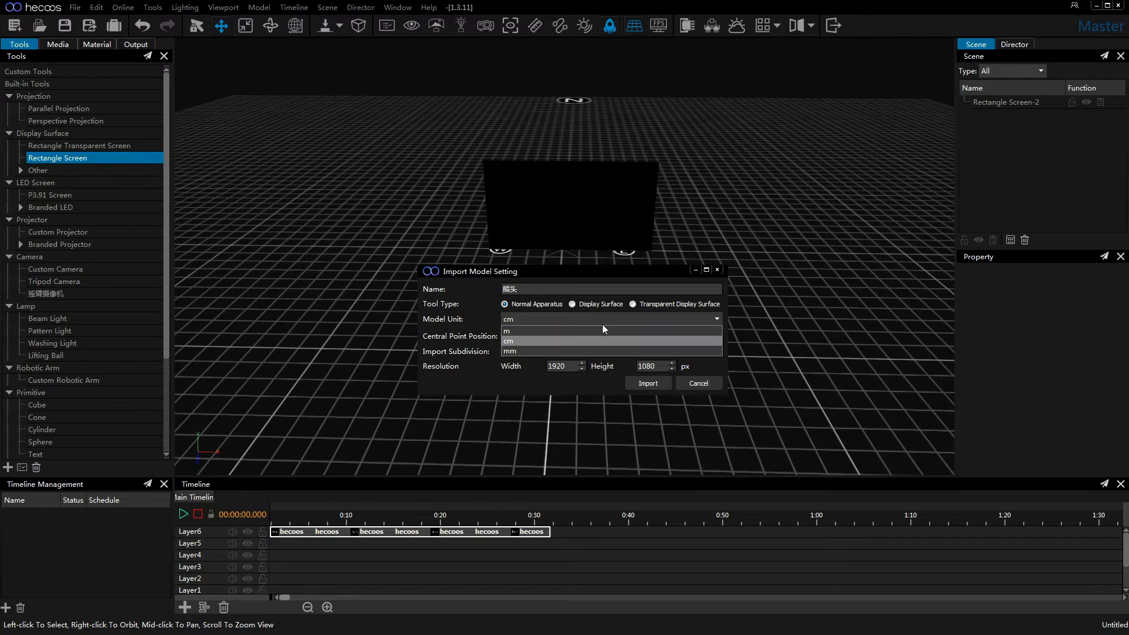
click(507, 330)
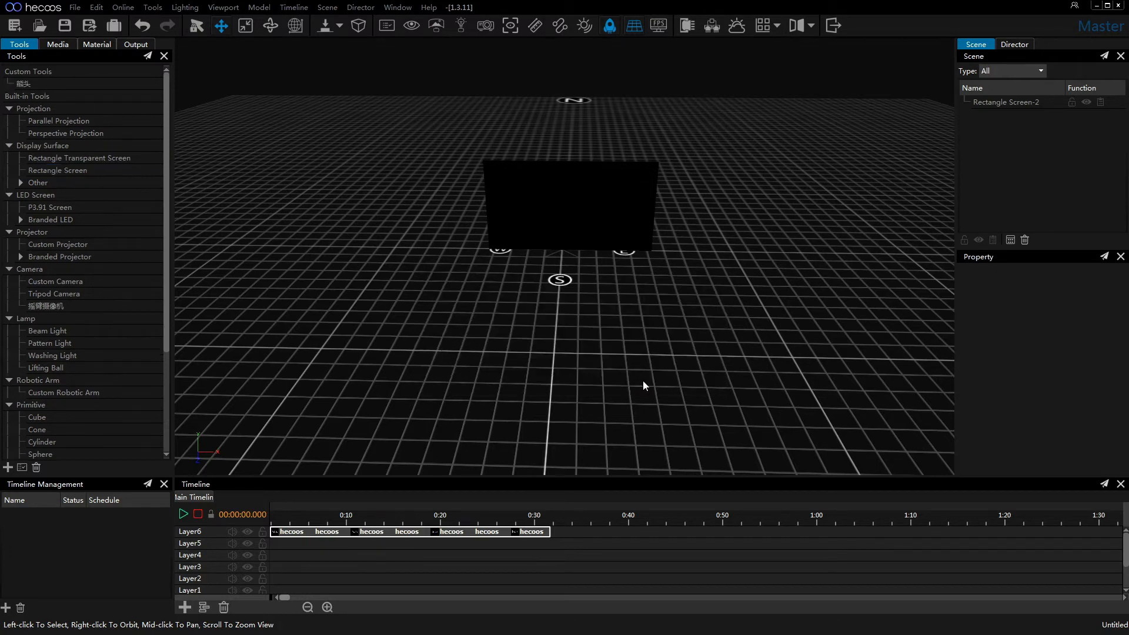
mouse_move(425, 176)
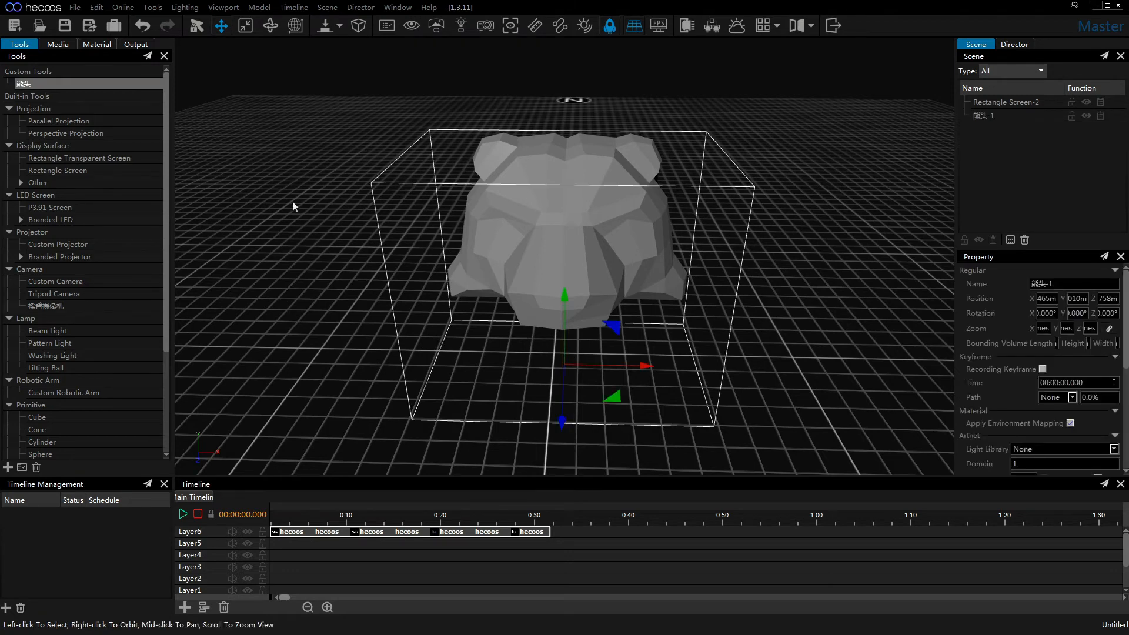
Show the Media library after removing the placed bear-head model from the scene.
click(56, 44)
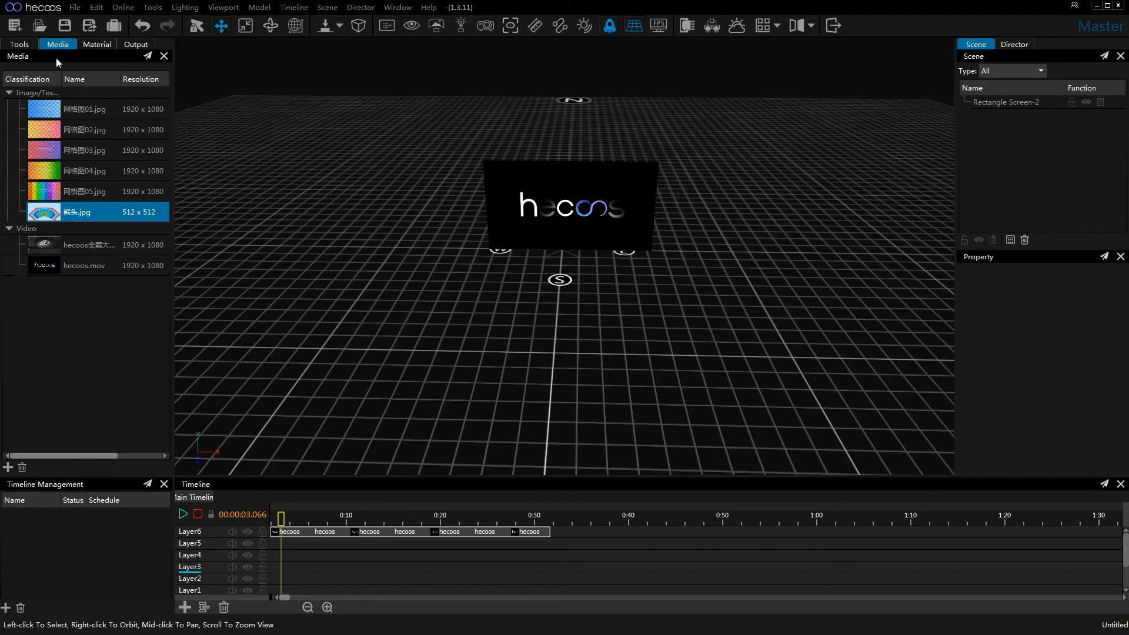
Re-import 熊头.cropped.obj with Tool Type Display Surface and Model Unit m as a UV custom tool.
click(20, 44)
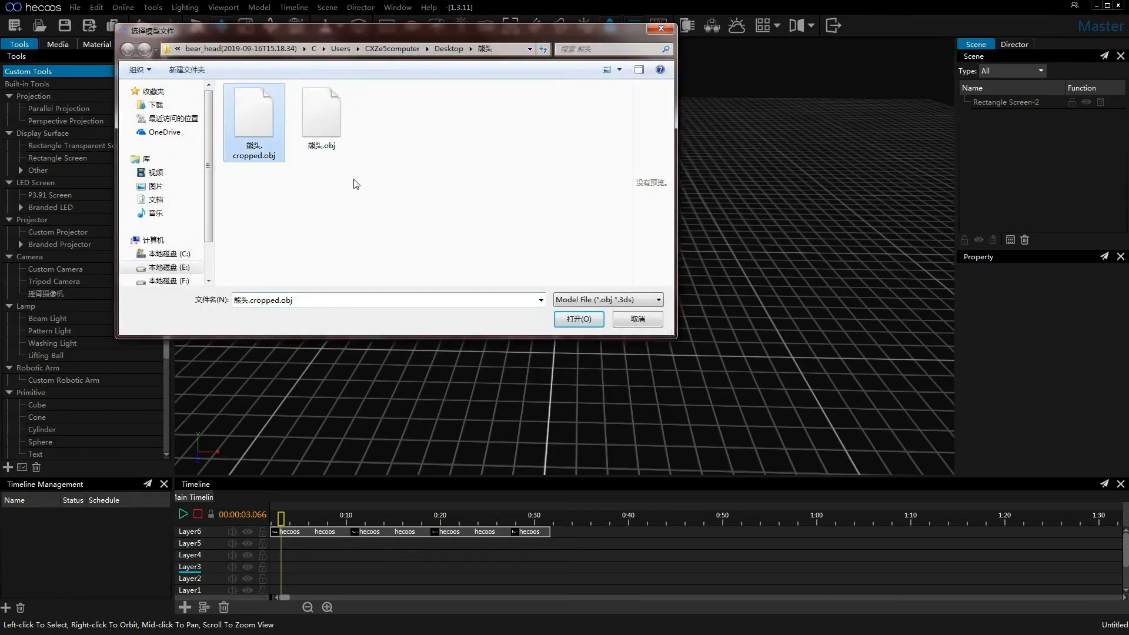
click(579, 318)
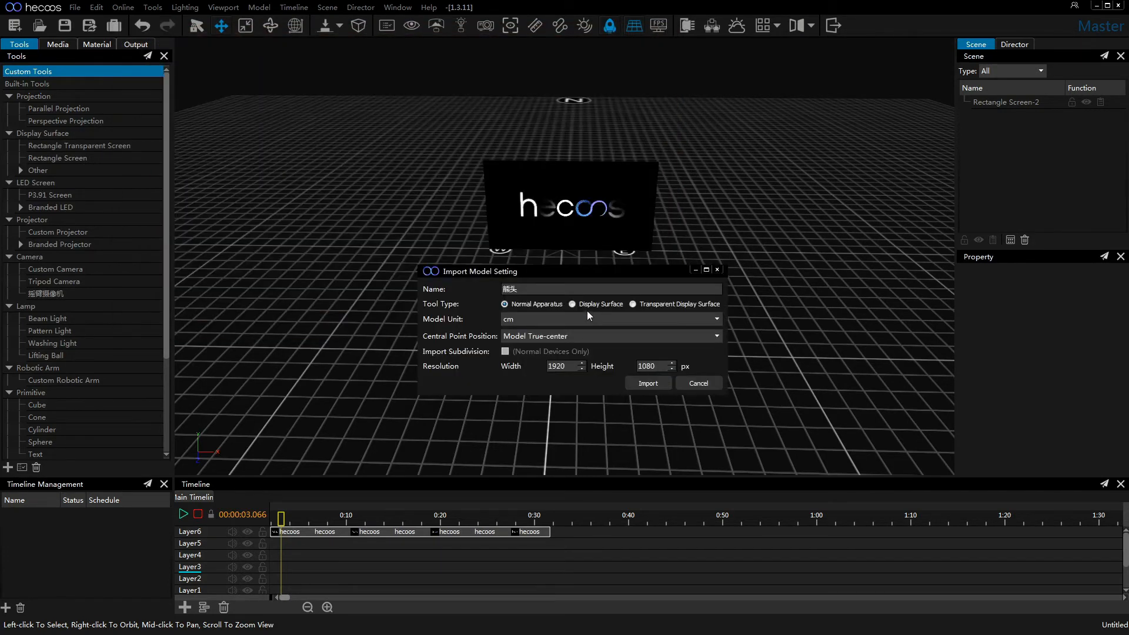
mouse_move(436, 321)
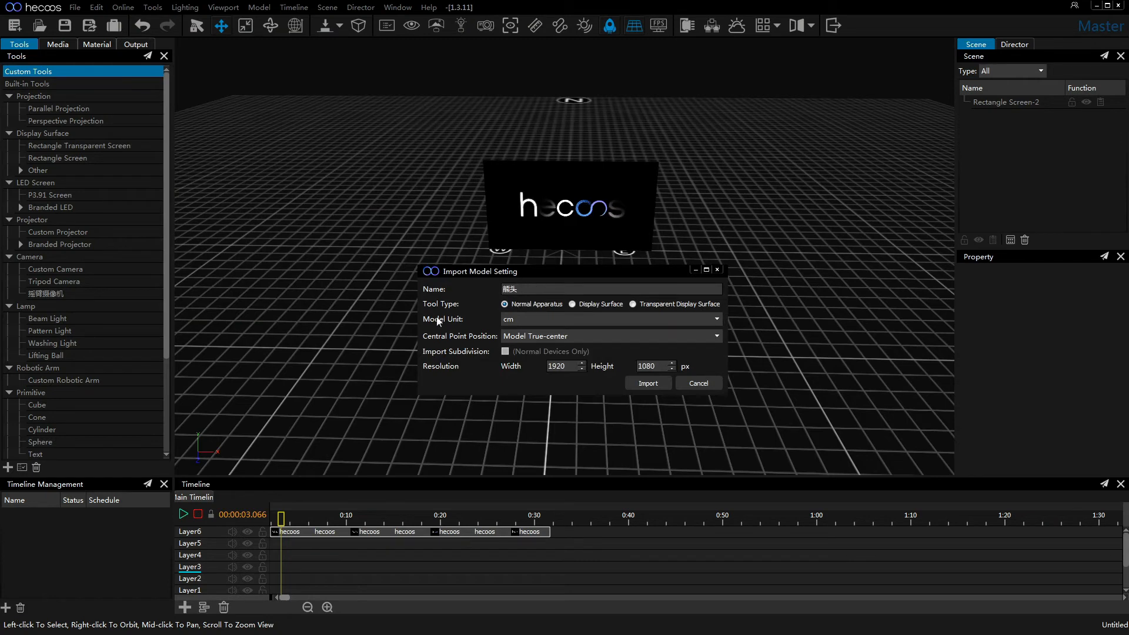
mouse_move(567, 306)
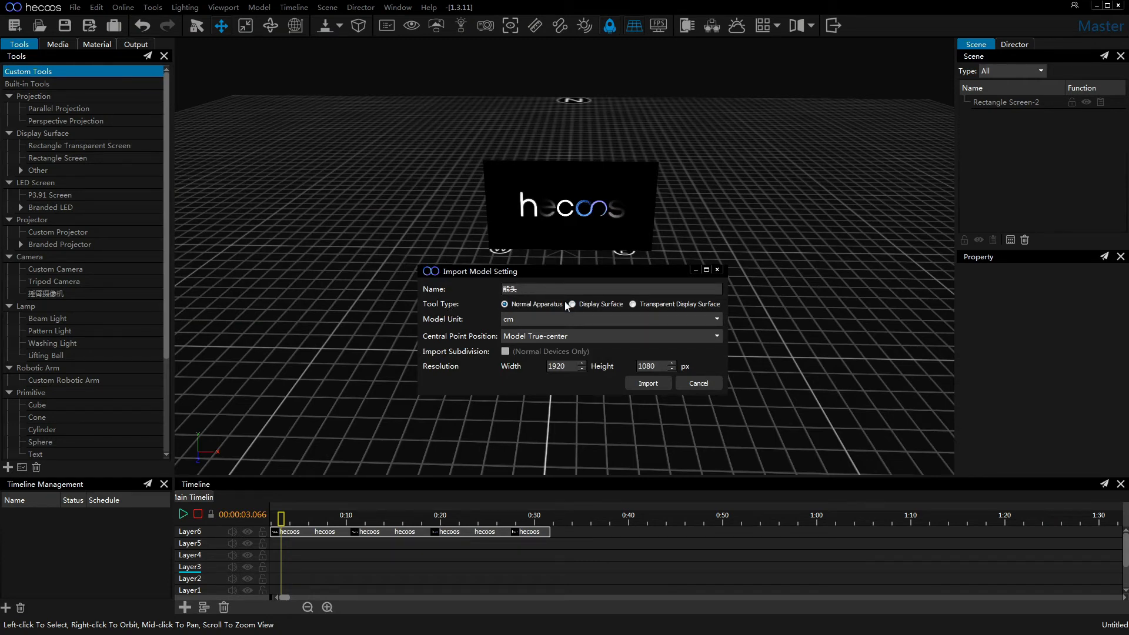
click(573, 303)
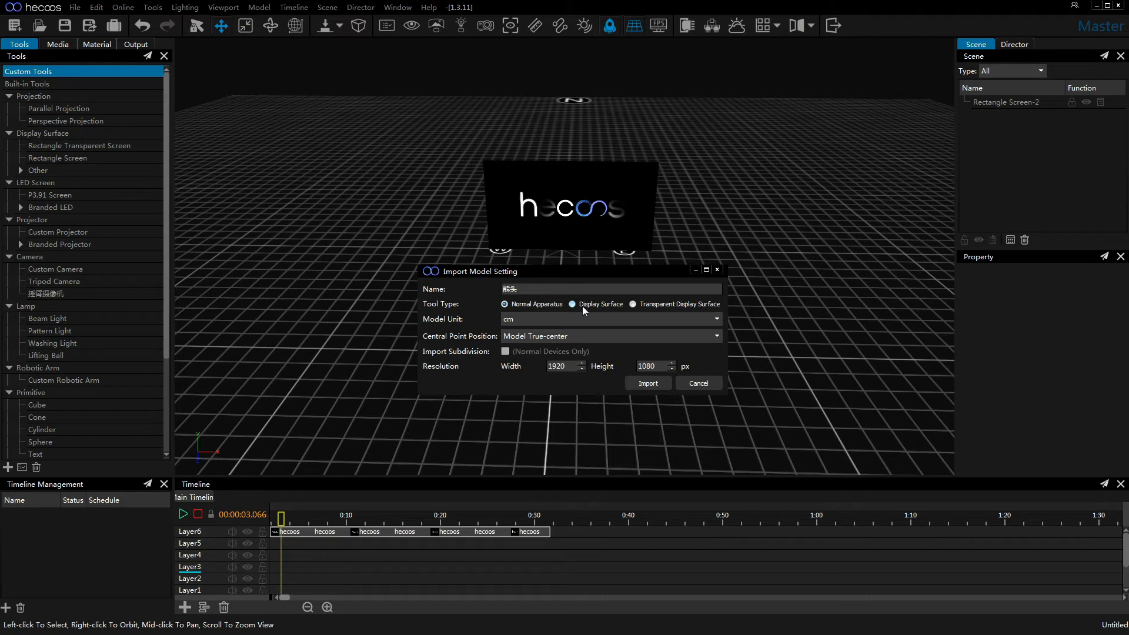
click(632, 304)
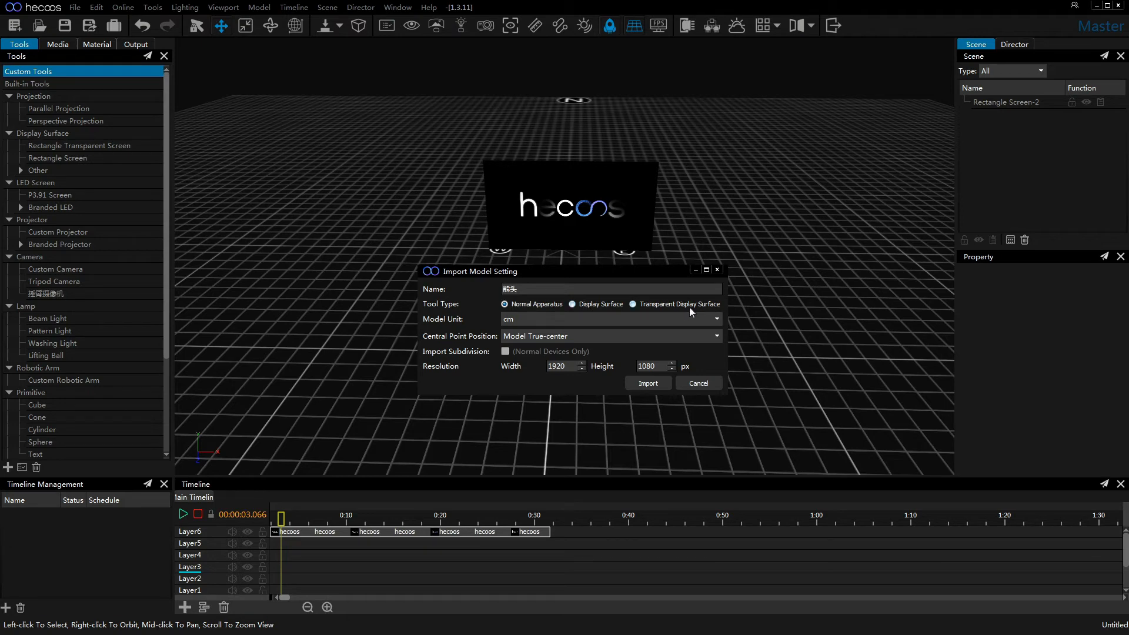
click(572, 304)
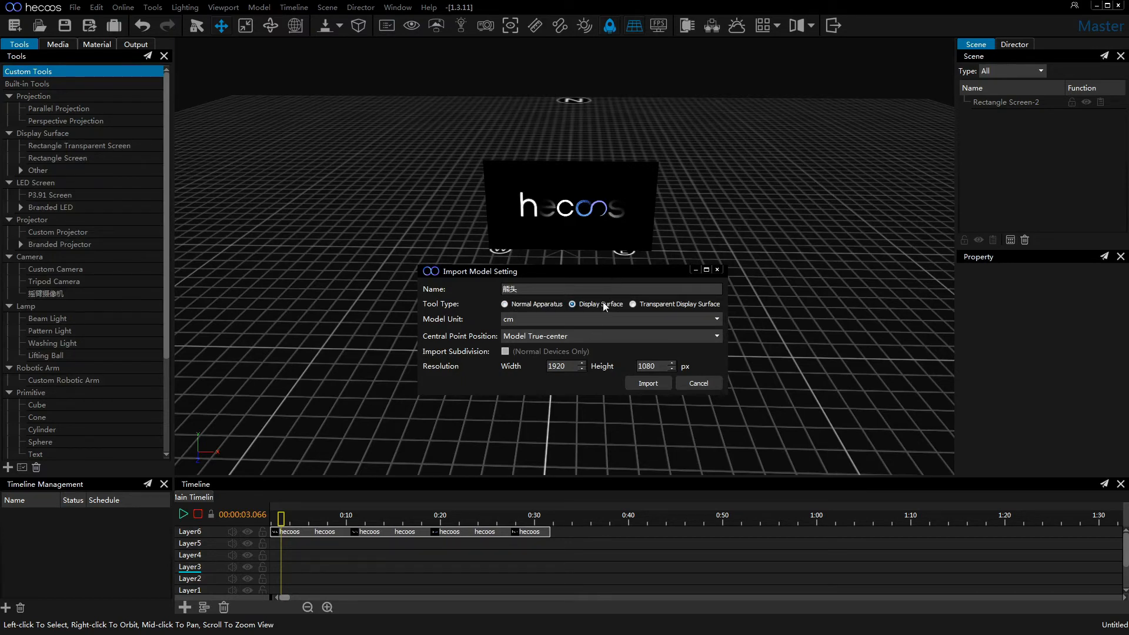
mouse_move(607, 328)
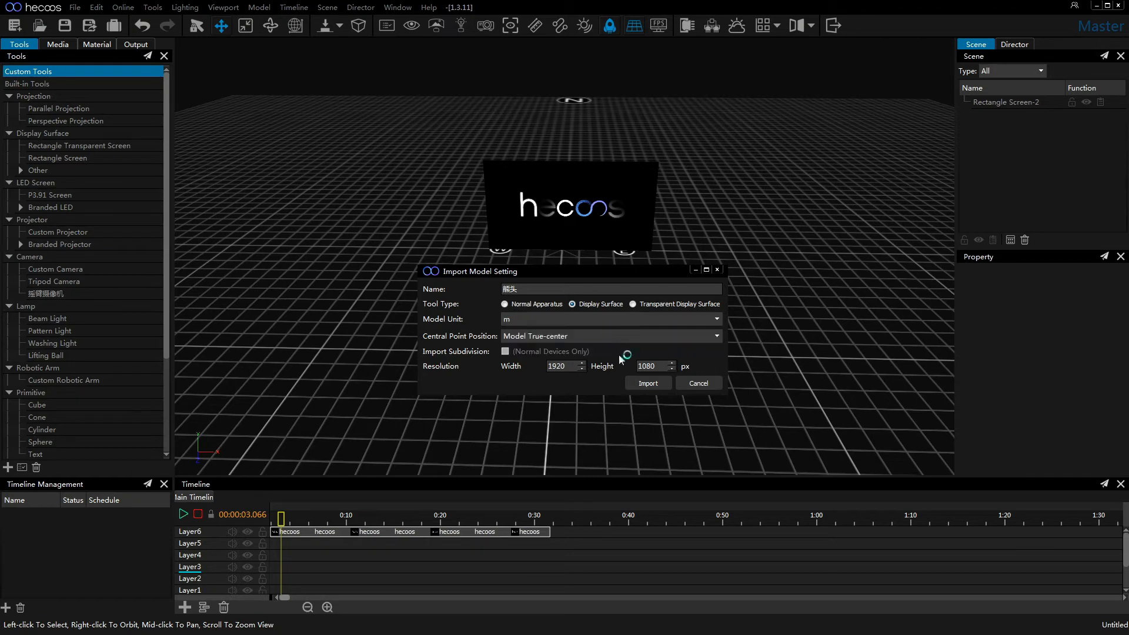
mouse_move(646, 383)
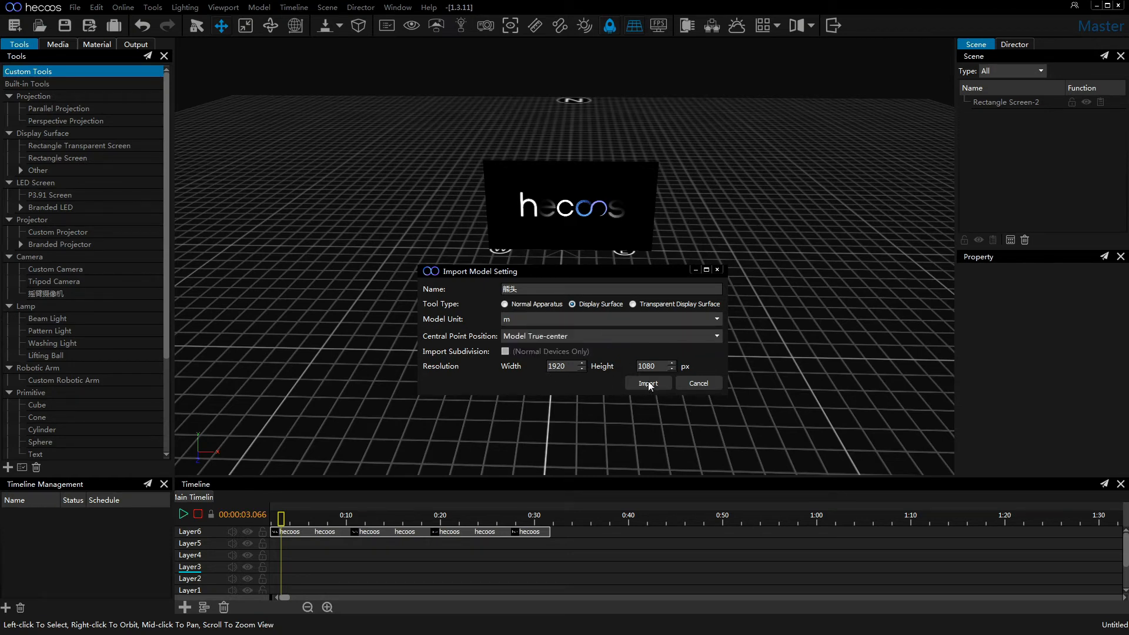
click(647, 382)
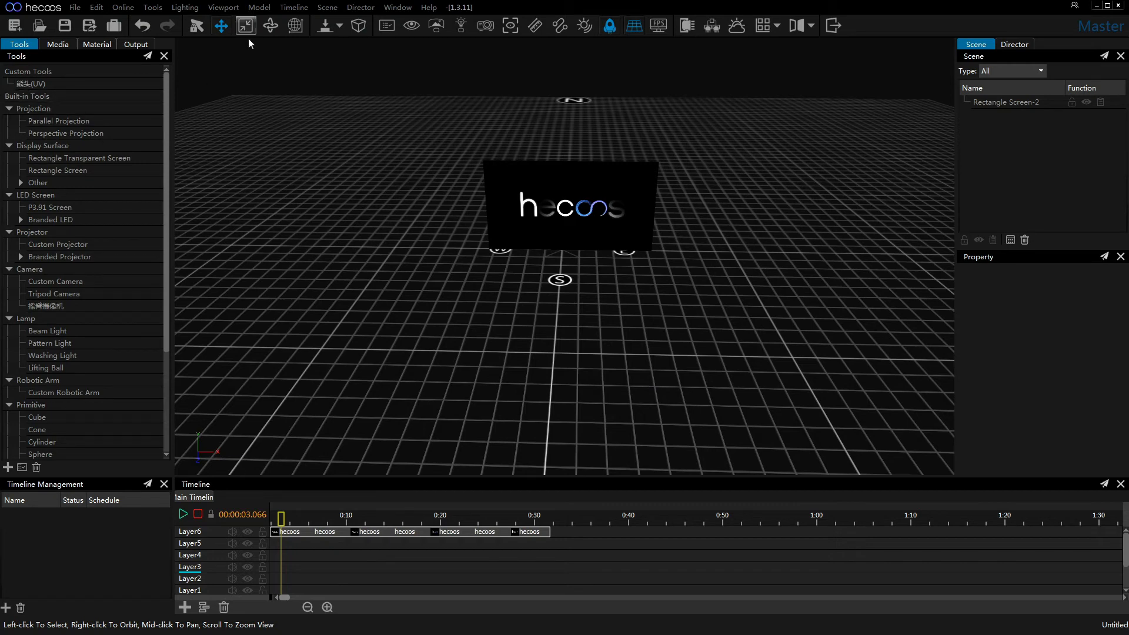
Import the bear obj again with default settings, then place the 熊头(UV) display surface at 1920×1080.
click(259, 7)
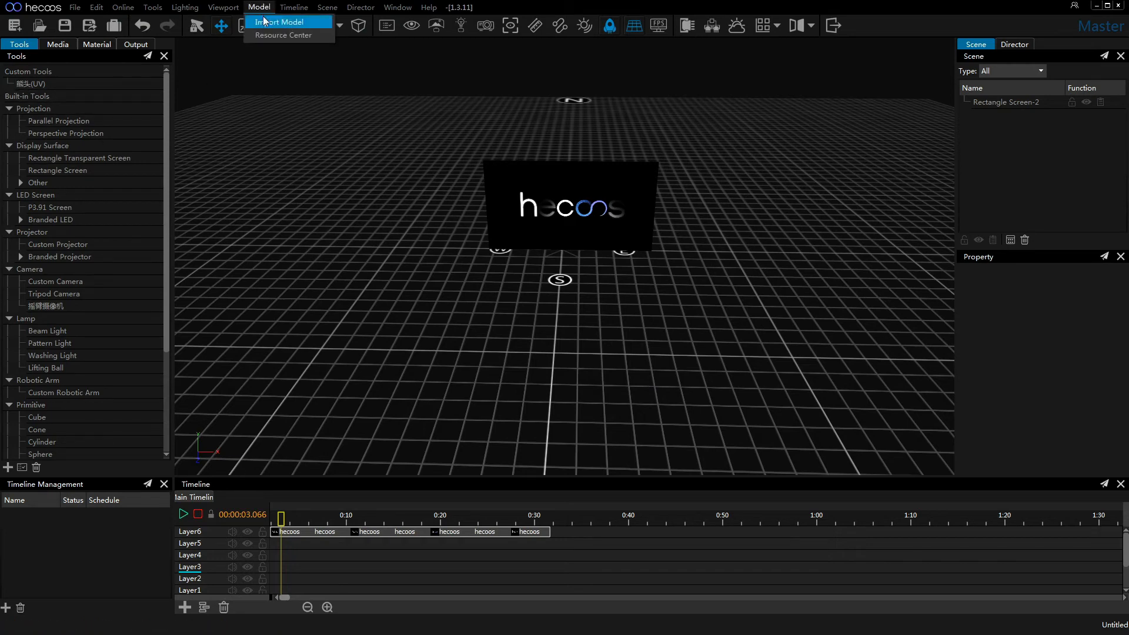
click(281, 21)
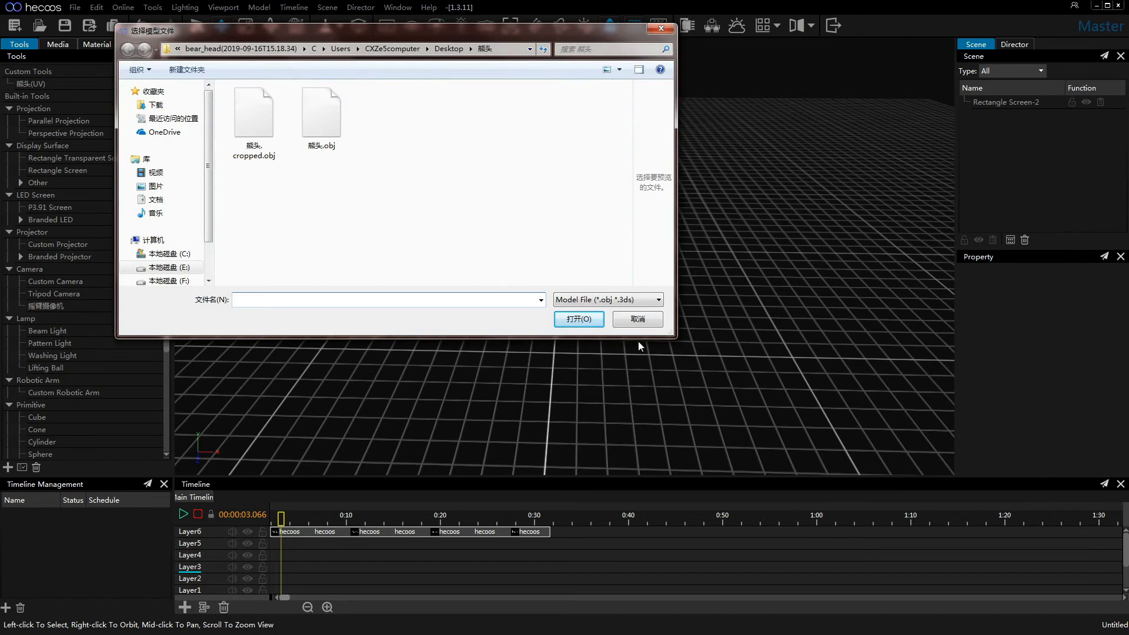
click(579, 318)
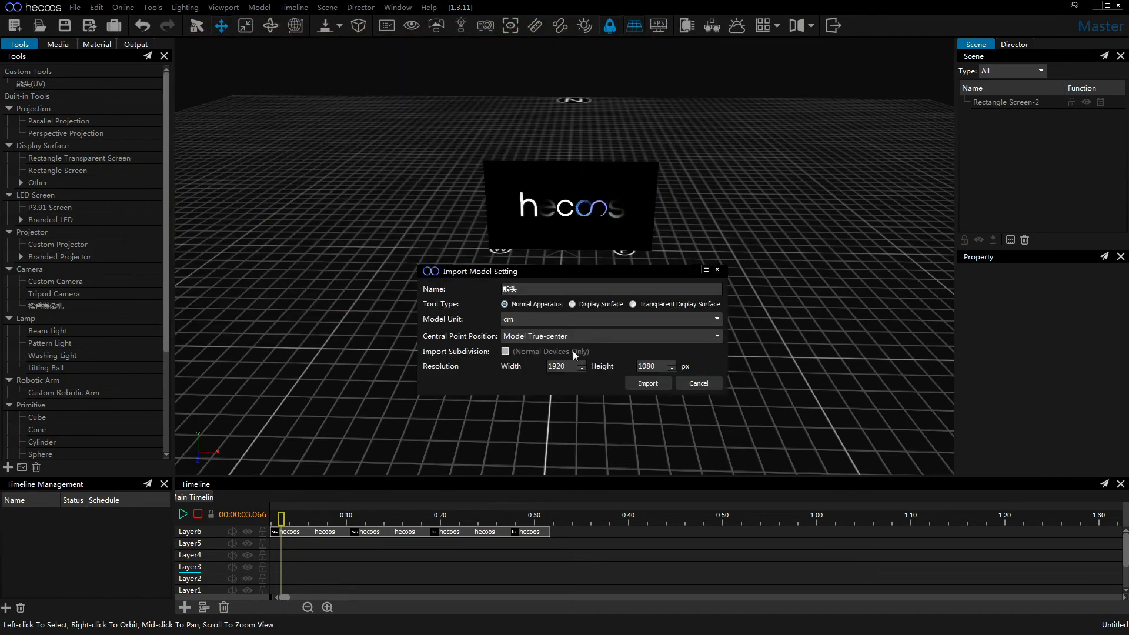
click(647, 383)
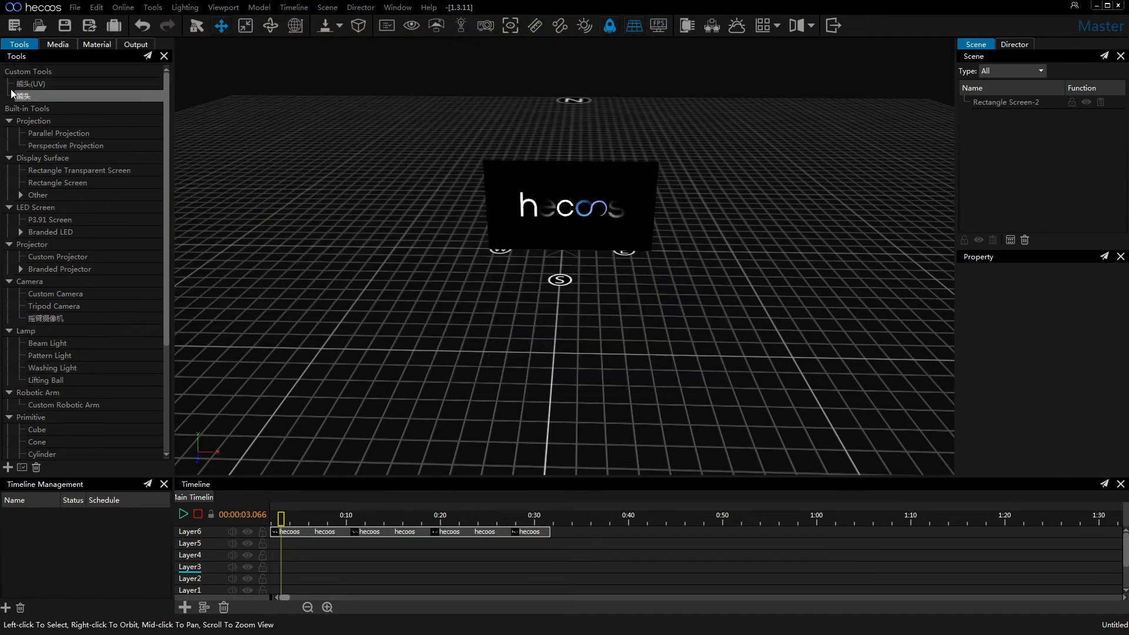
mouse_move(31, 85)
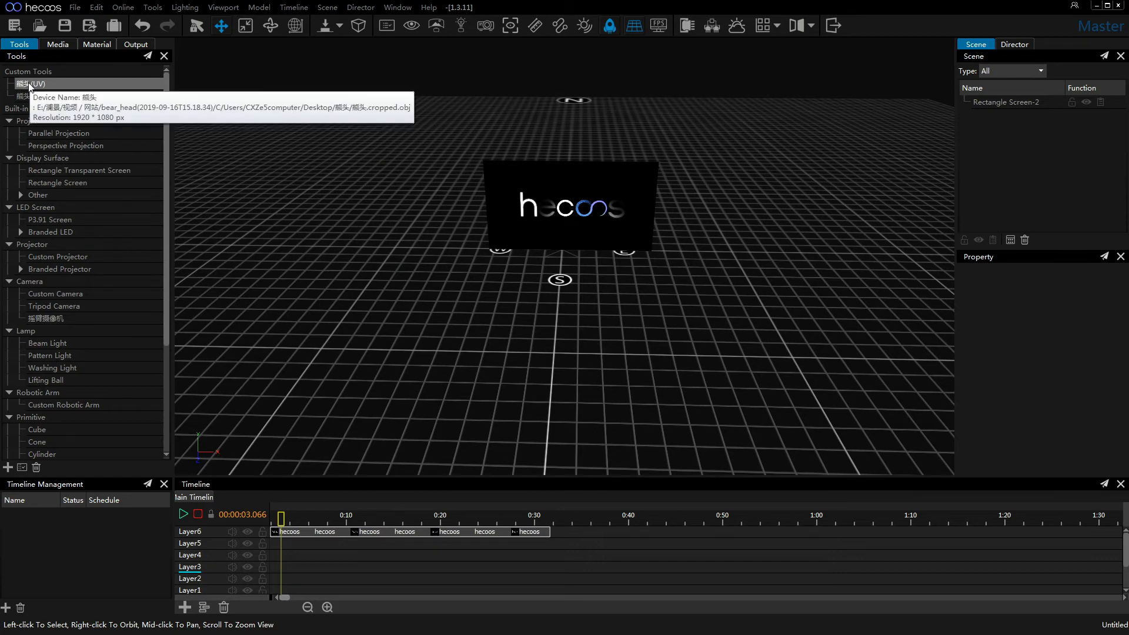
click(31, 84)
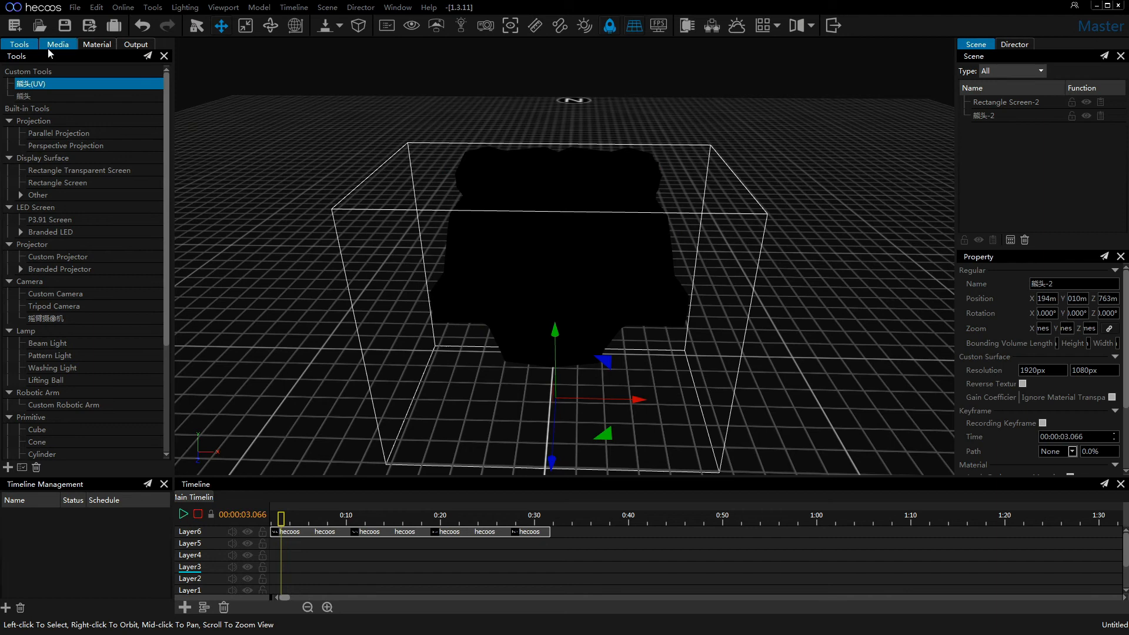
Put 熊头.jpg on Layer5 and map it onto the 熊头-2 display surface showing the colourful bear face.
click(58, 44)
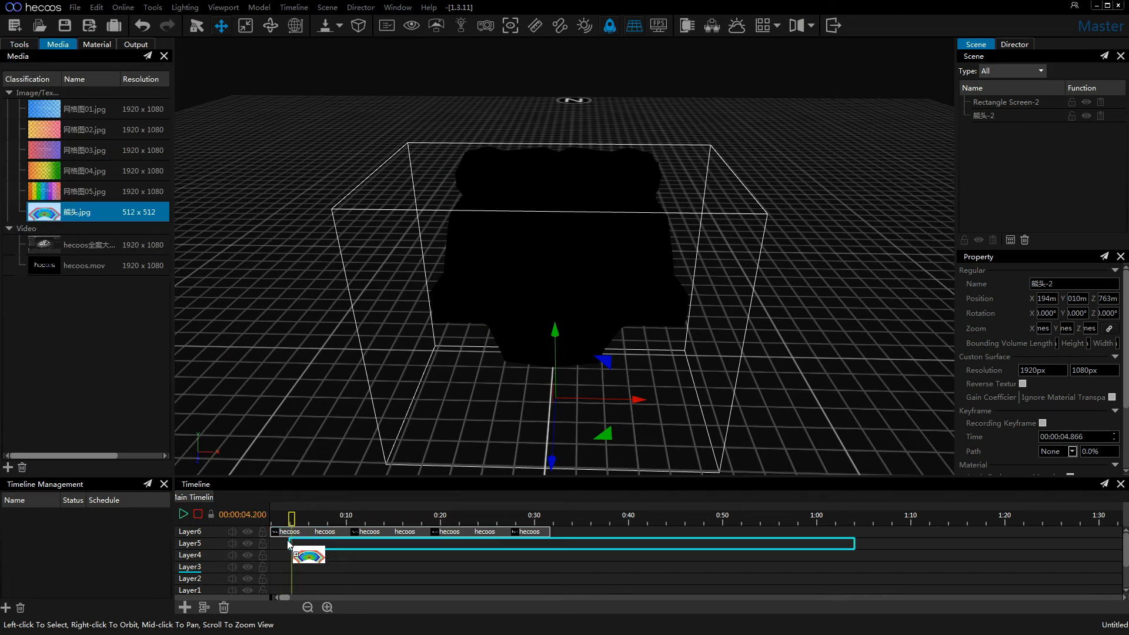
right_click(288, 544)
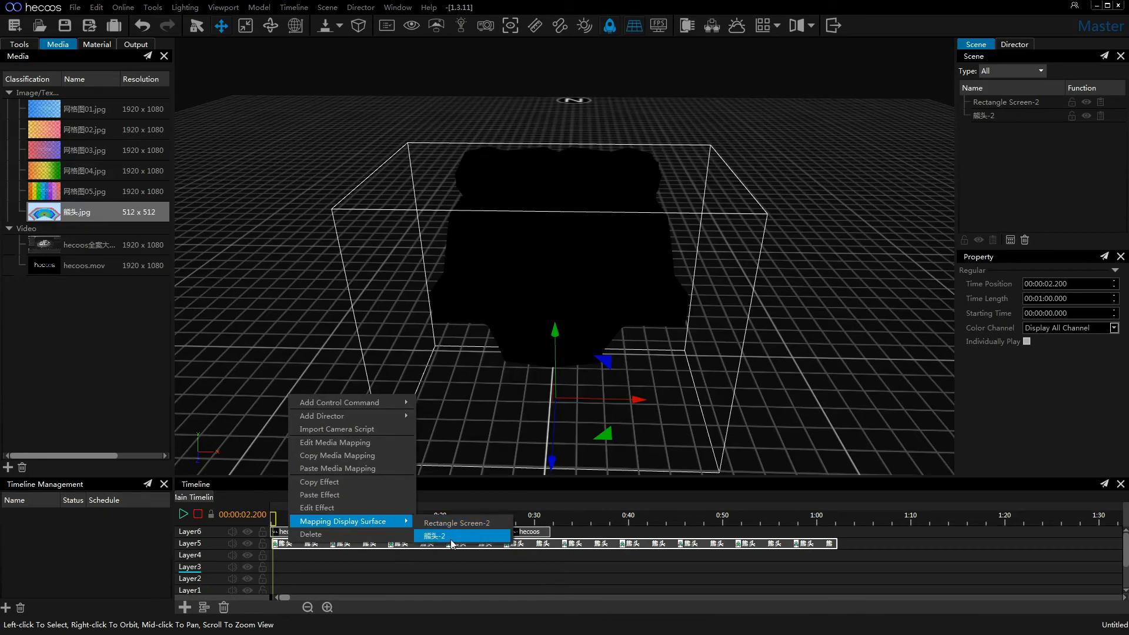
click(434, 536)
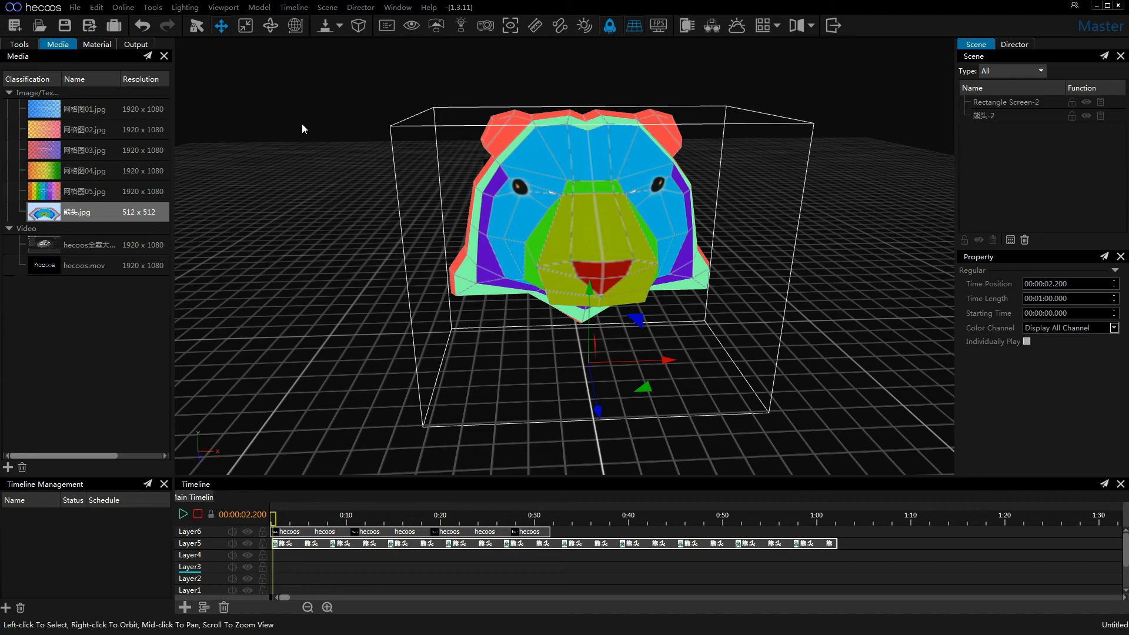
click(258, 7)
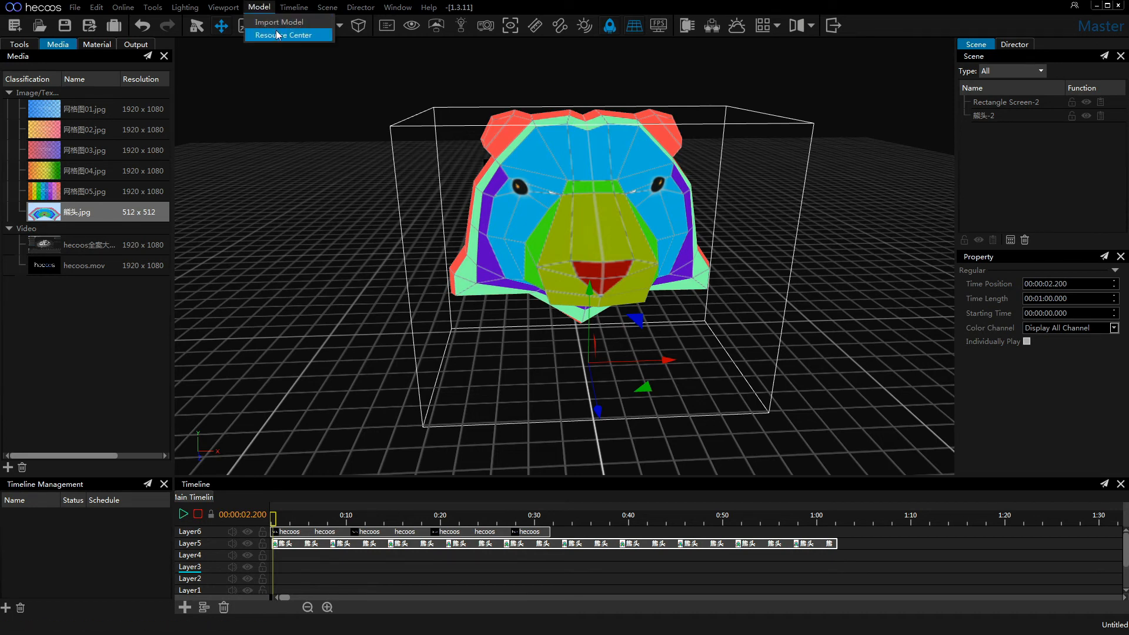
click(287, 35)
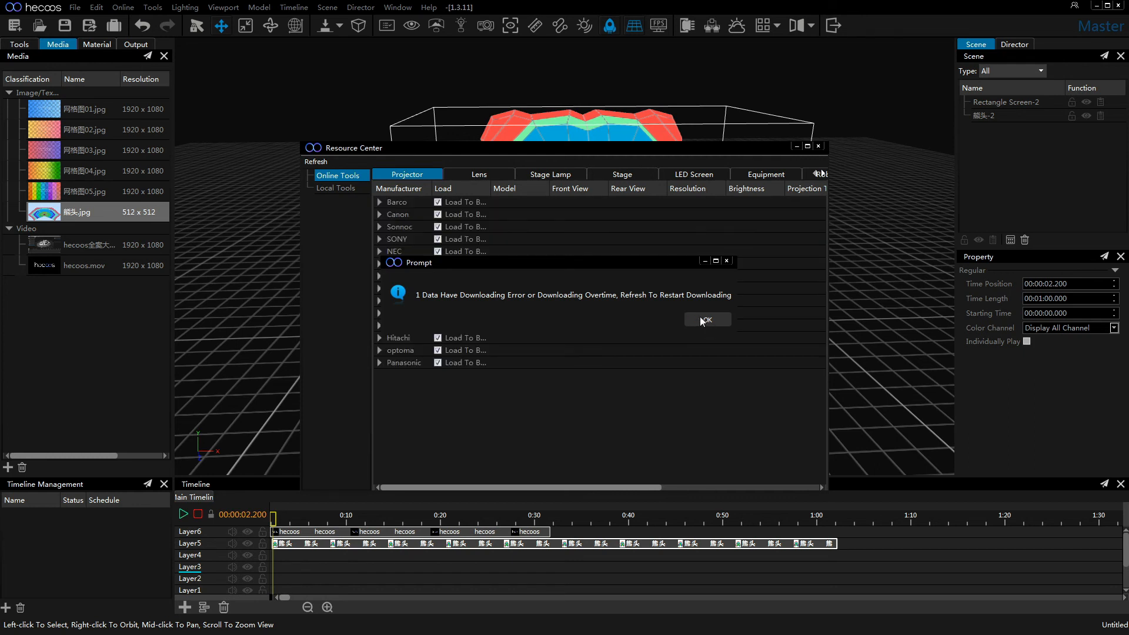
click(706, 320)
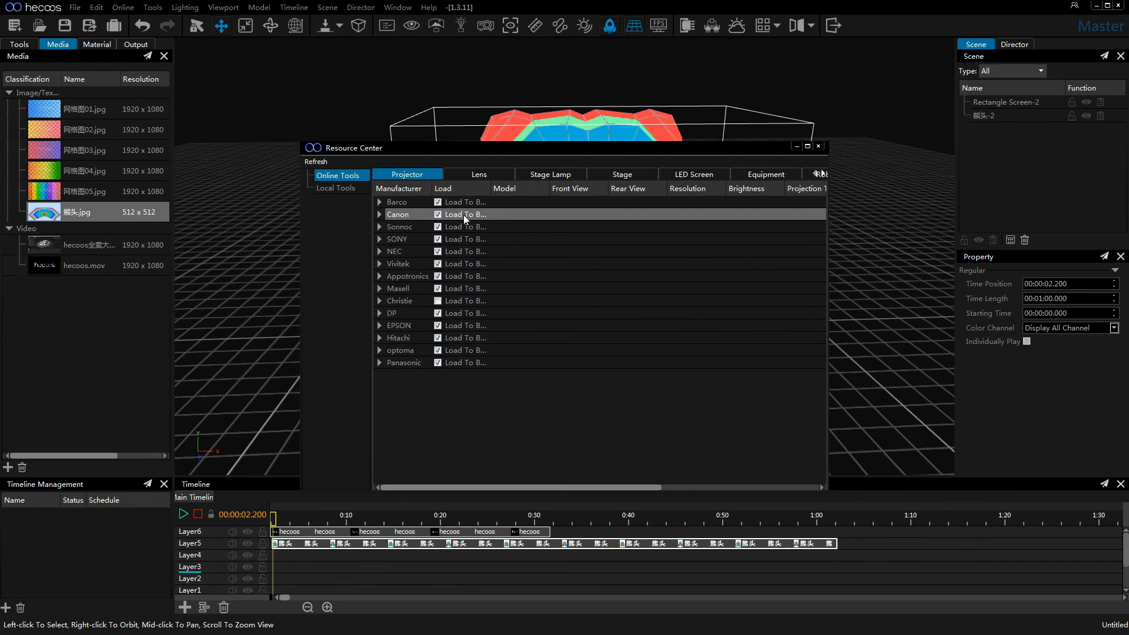
click(380, 202)
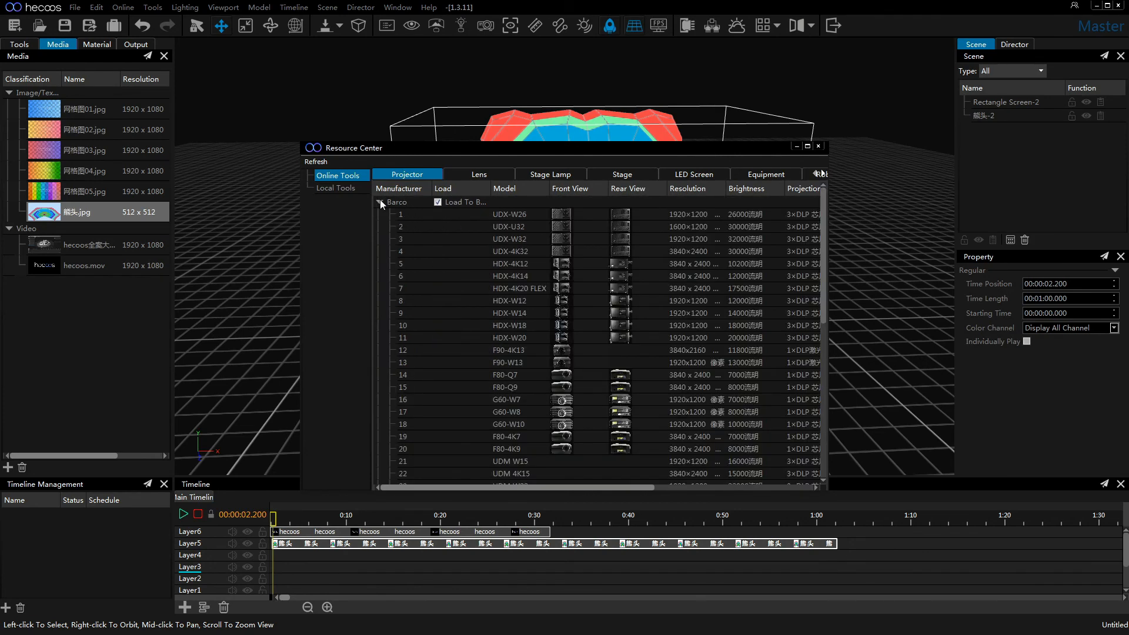
click(620, 174)
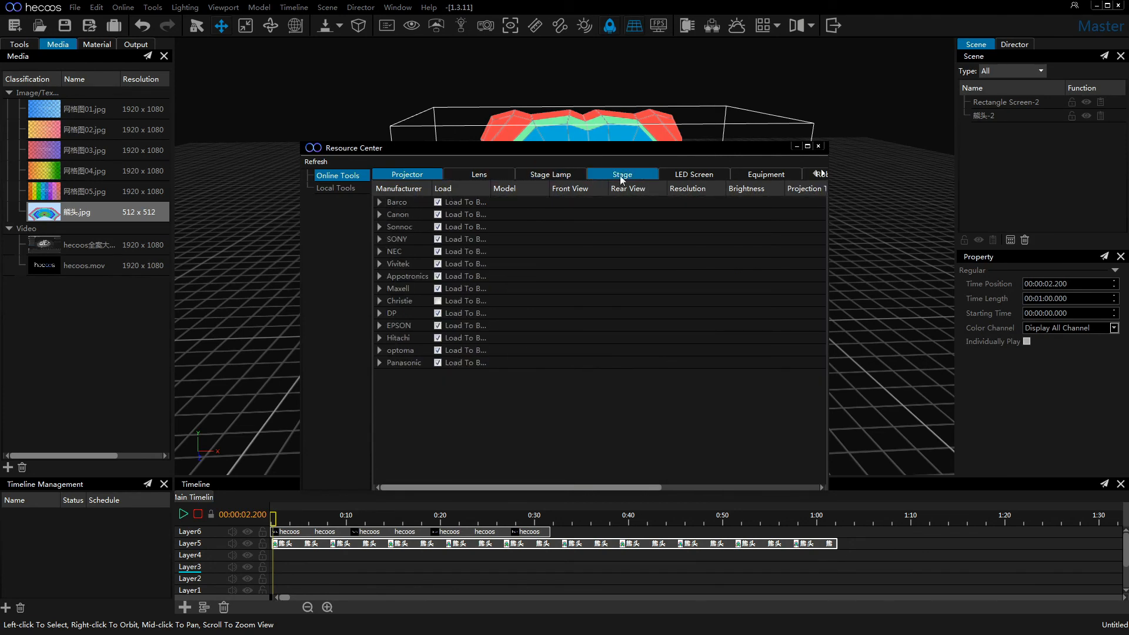
click(621, 174)
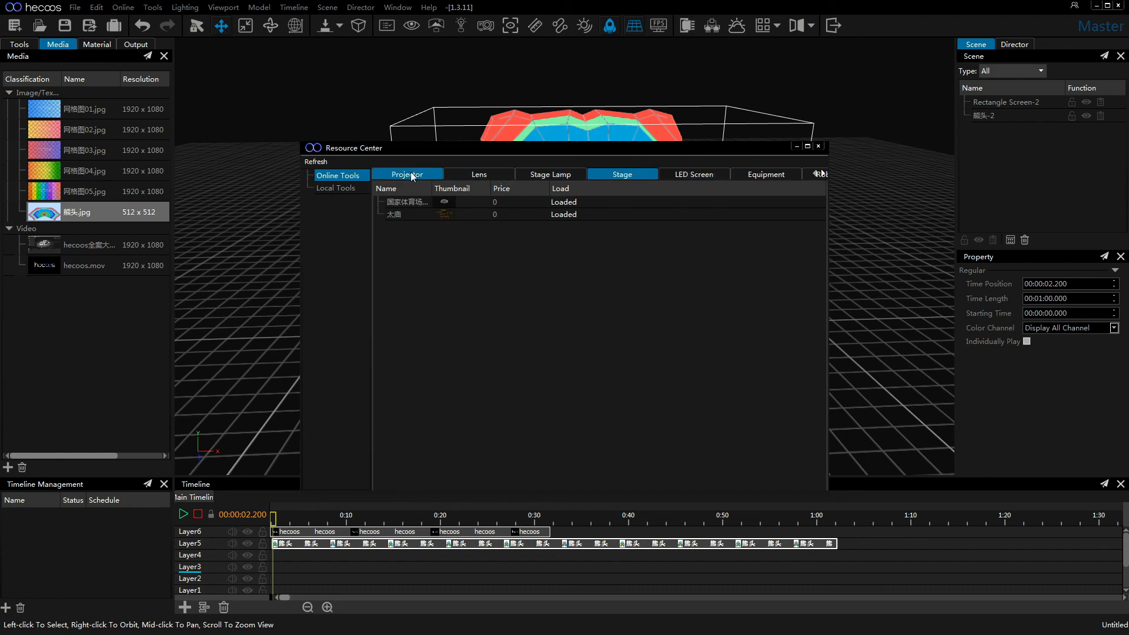
mouse_move(454, 164)
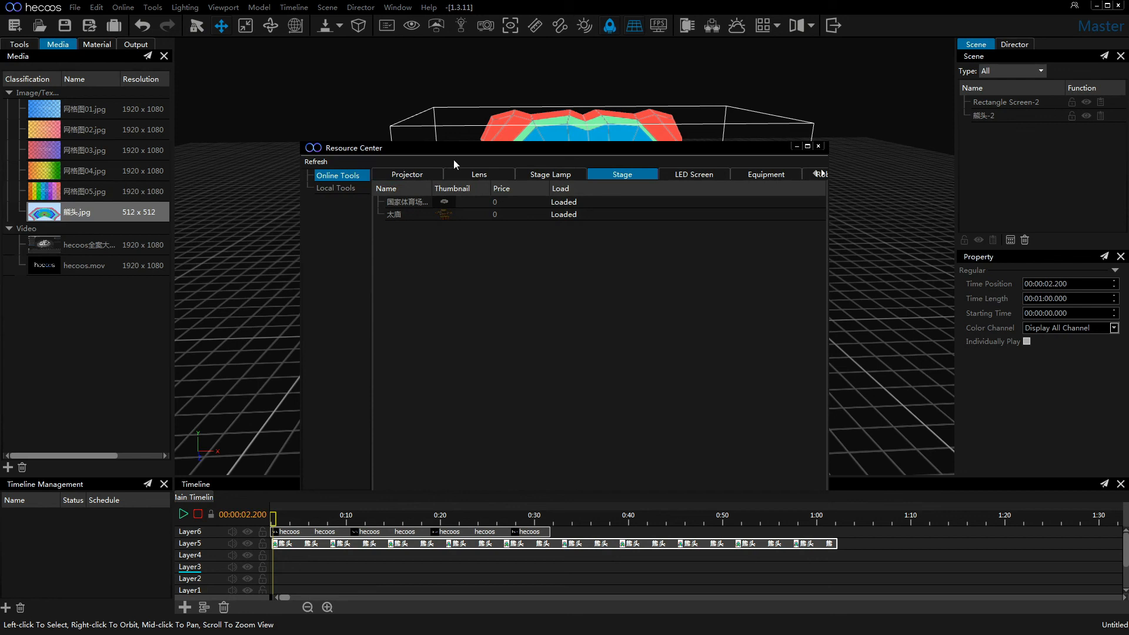
click(818, 147)
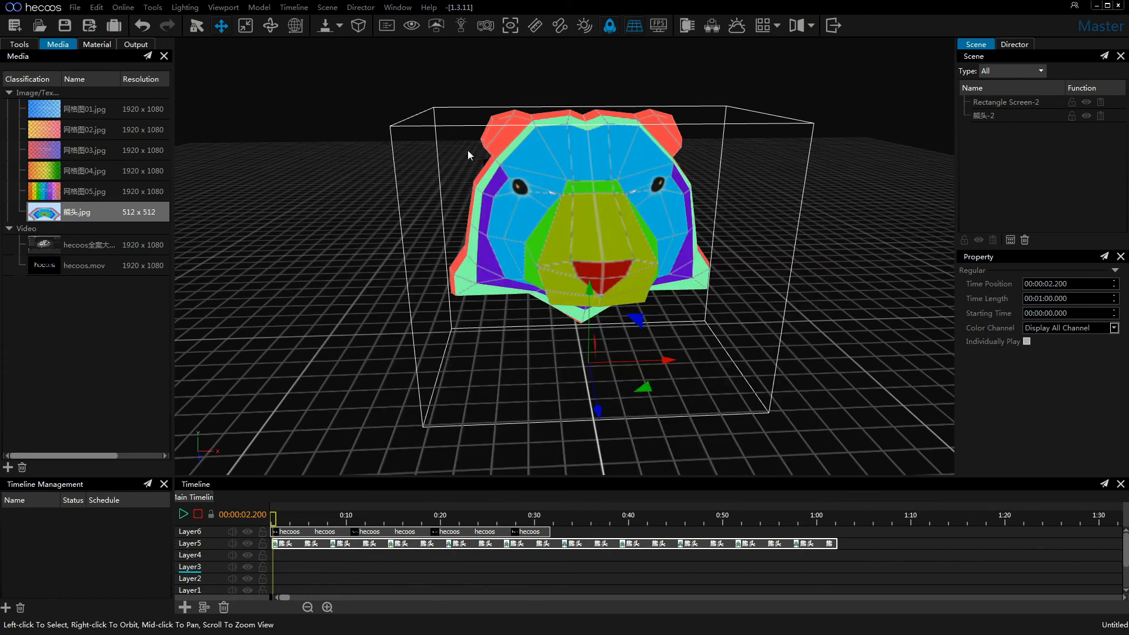